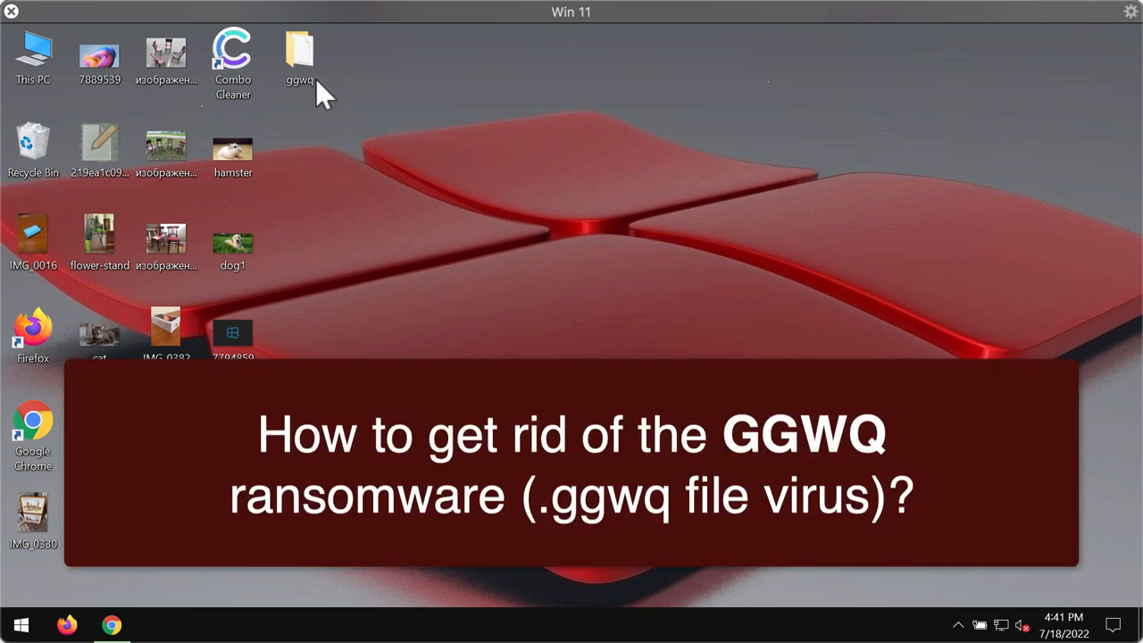
pyautogui.moveTo(489, 98)
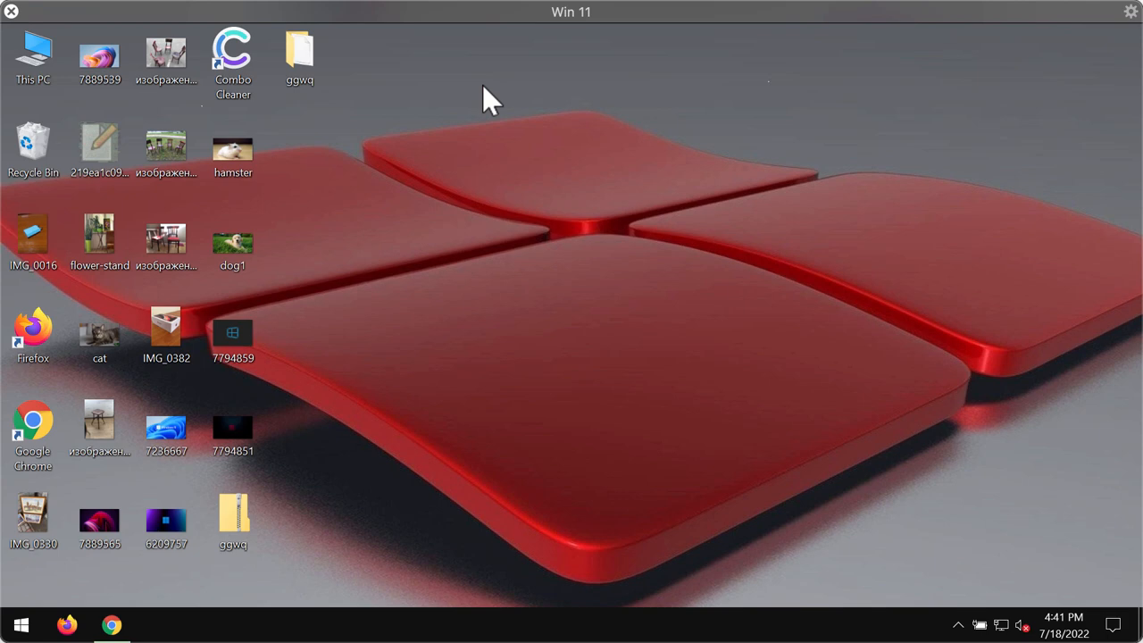
pyautogui.moveTo(324, 185)
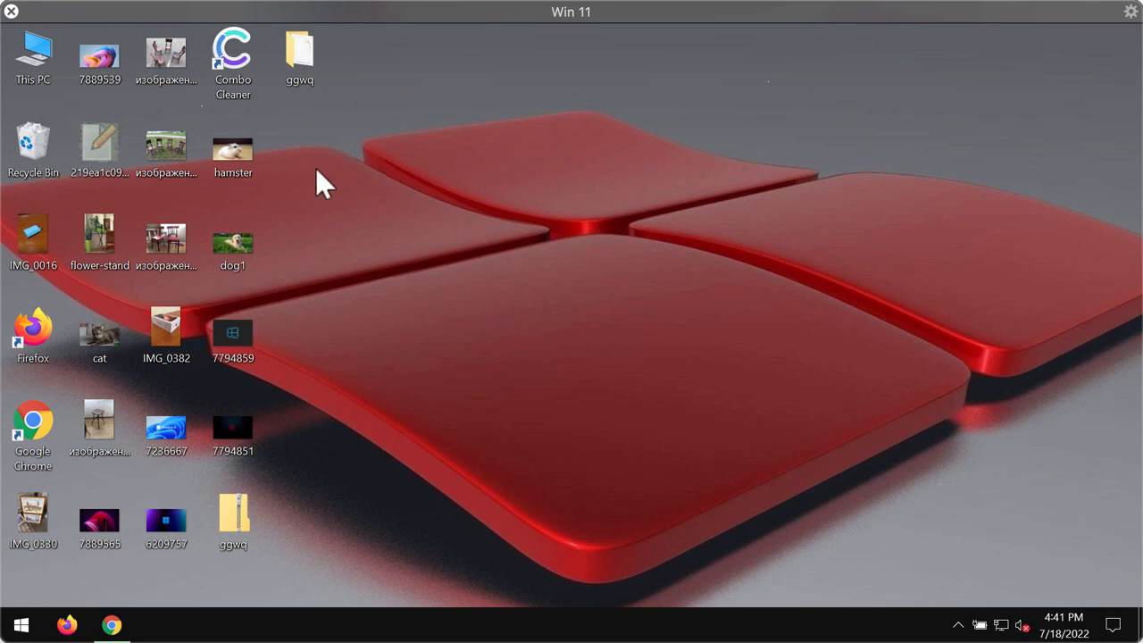
# Step: Open and close the hamster, dog and cat photos on the desktop
pyautogui.doubleClick(232, 148)
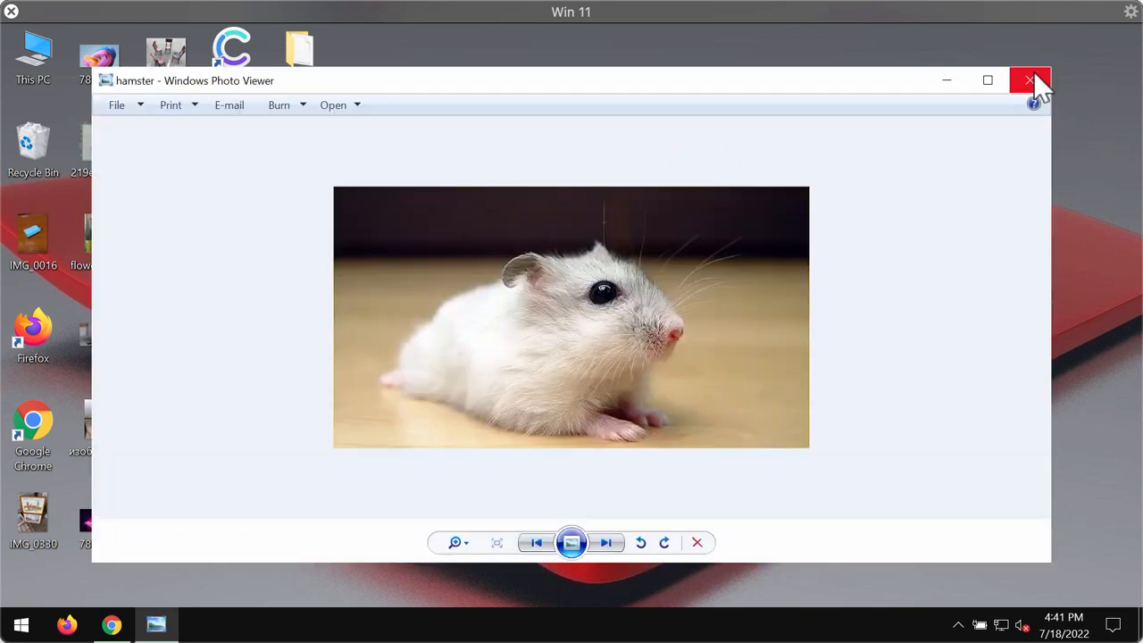
pyautogui.click(607, 542)
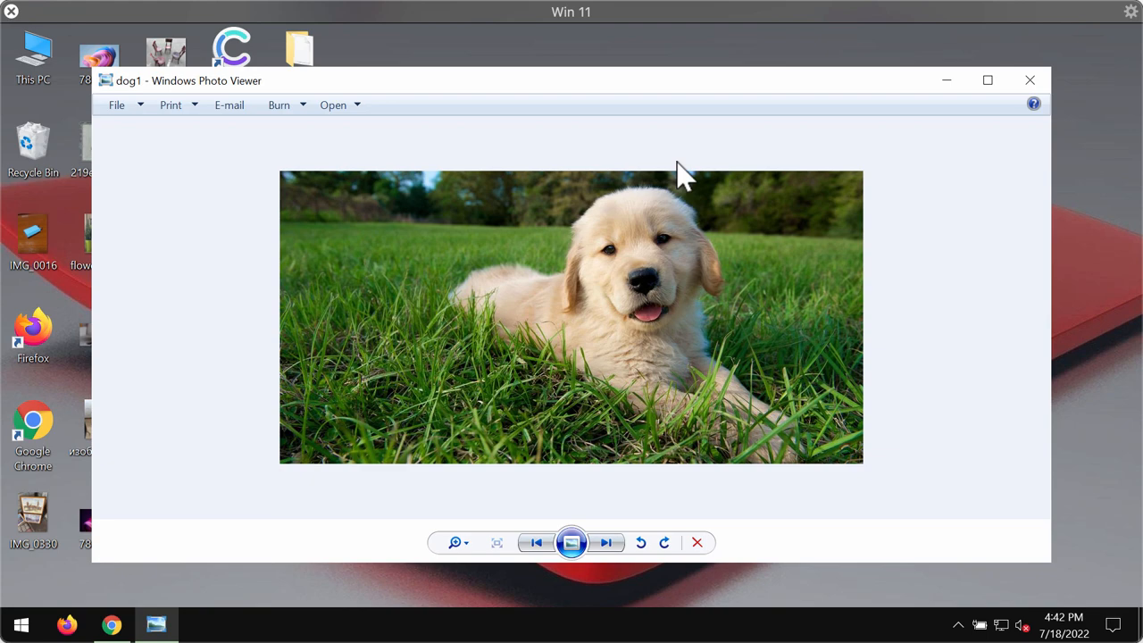
pyautogui.click(1030, 80)
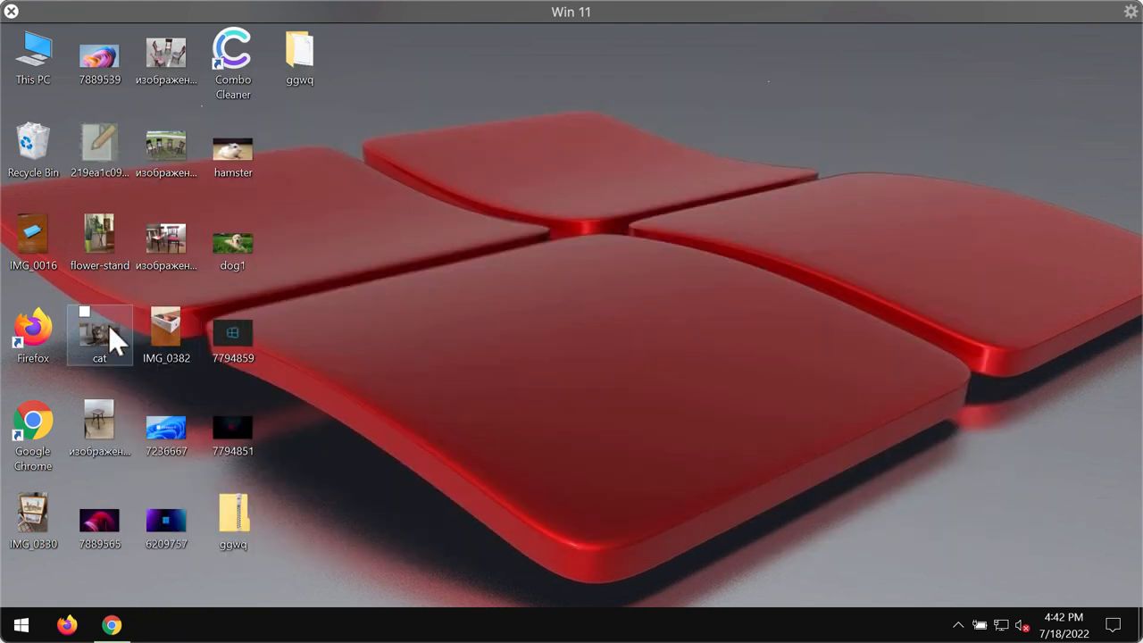
pyautogui.doubleClick(99, 335)
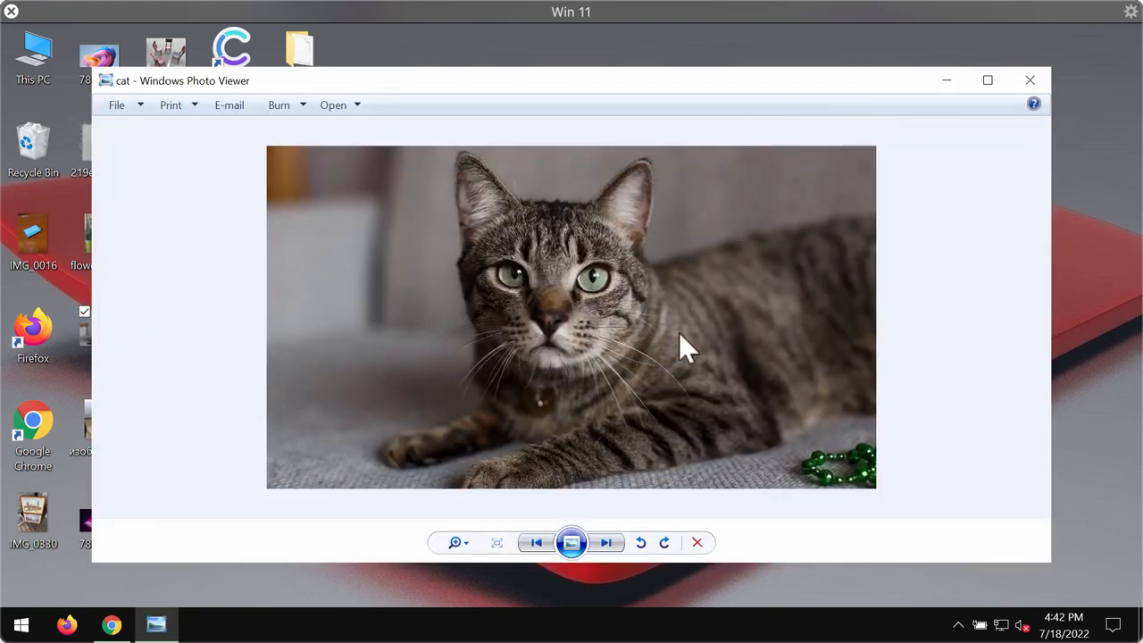
pyautogui.click(1029, 80)
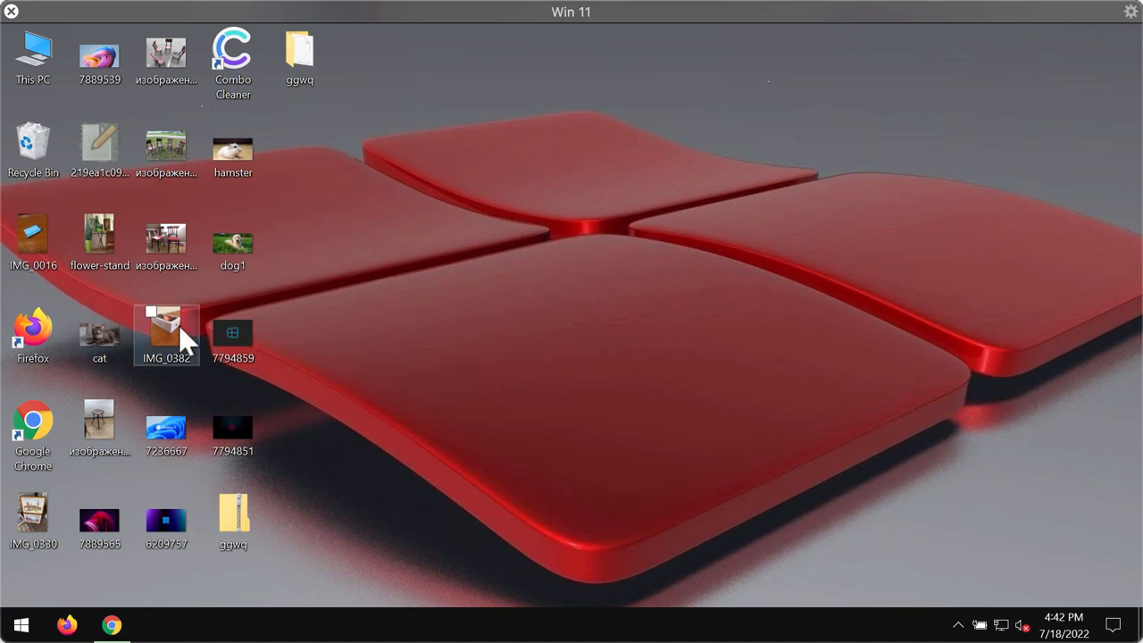
pyautogui.moveTo(346, 415)
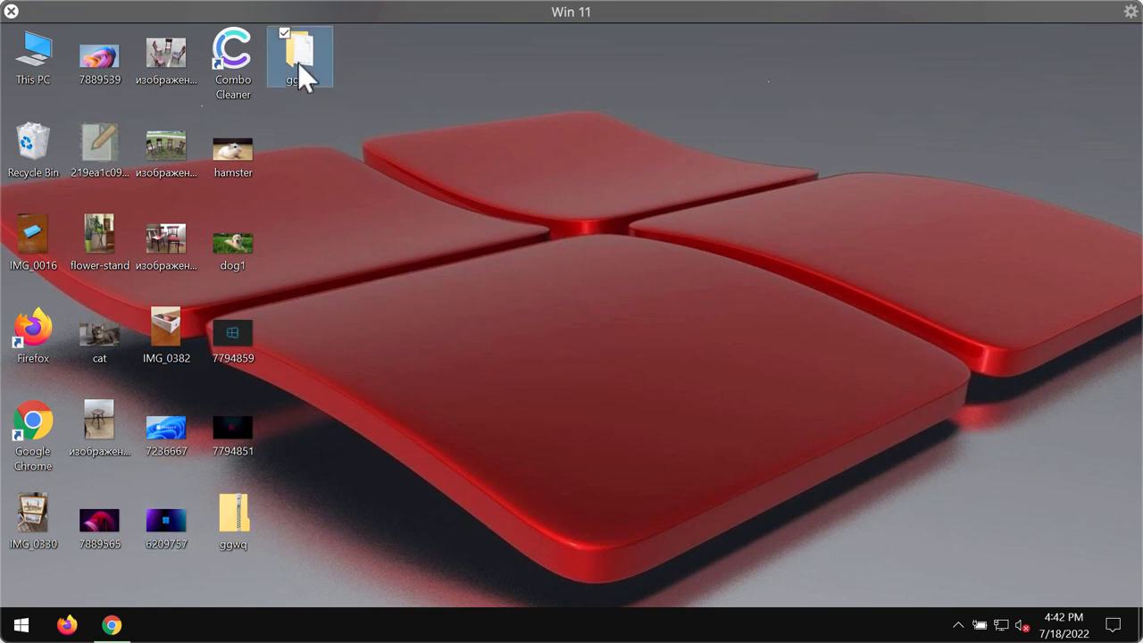
# Step: Open the ggwq folder, select the long-named application file, then close the folder
pyautogui.doubleClick(299, 49)
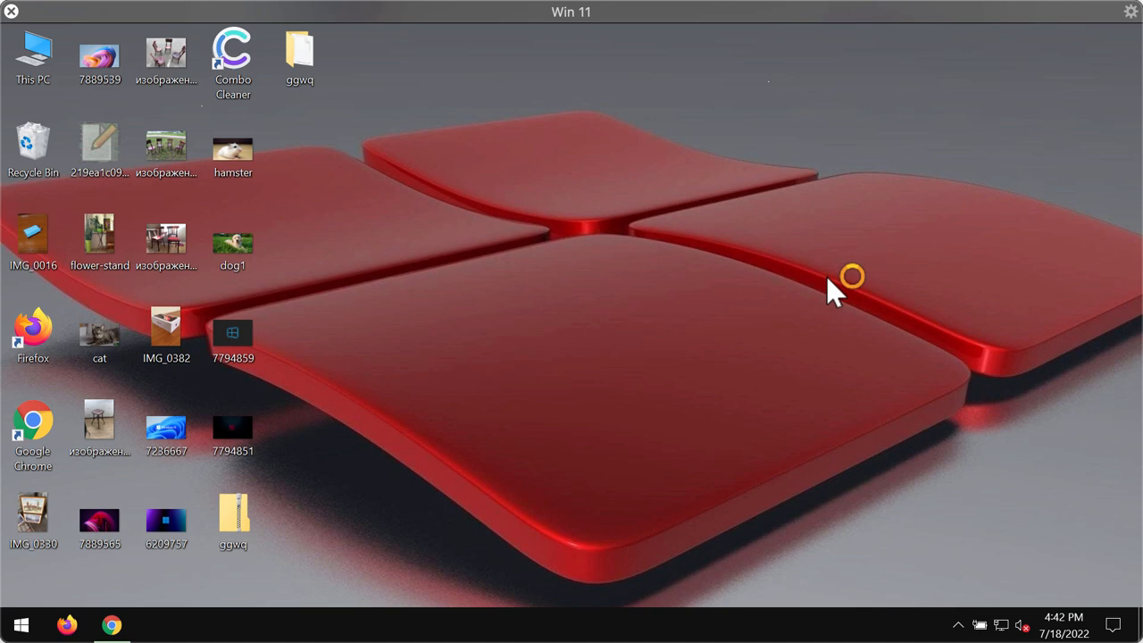
pyautogui.moveTo(683, 263)
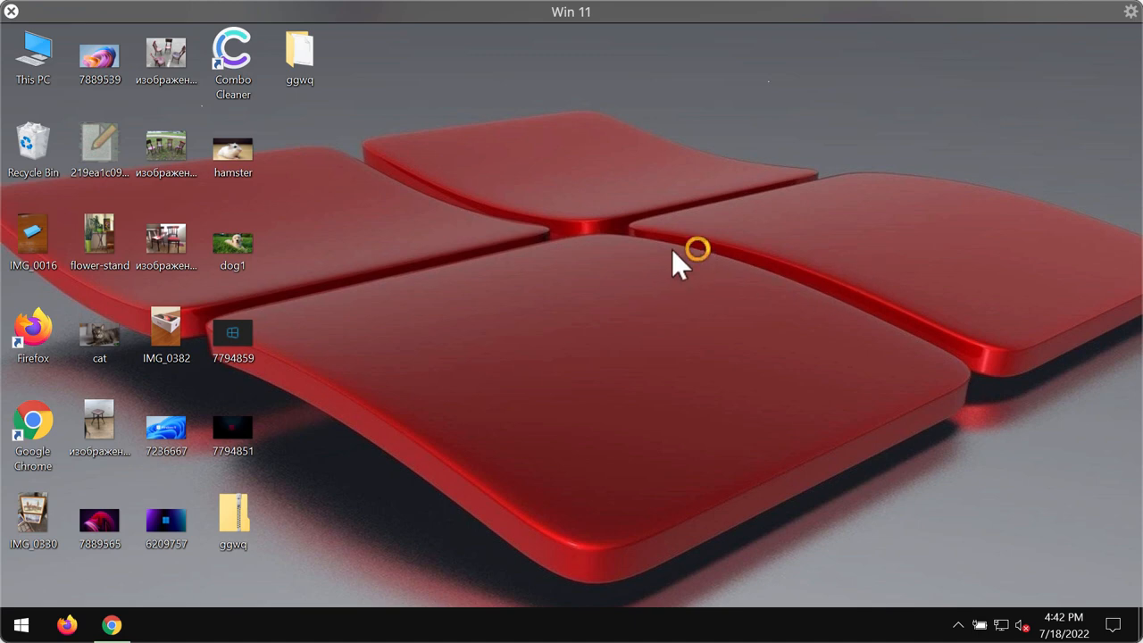
pyautogui.moveTo(335, 98)
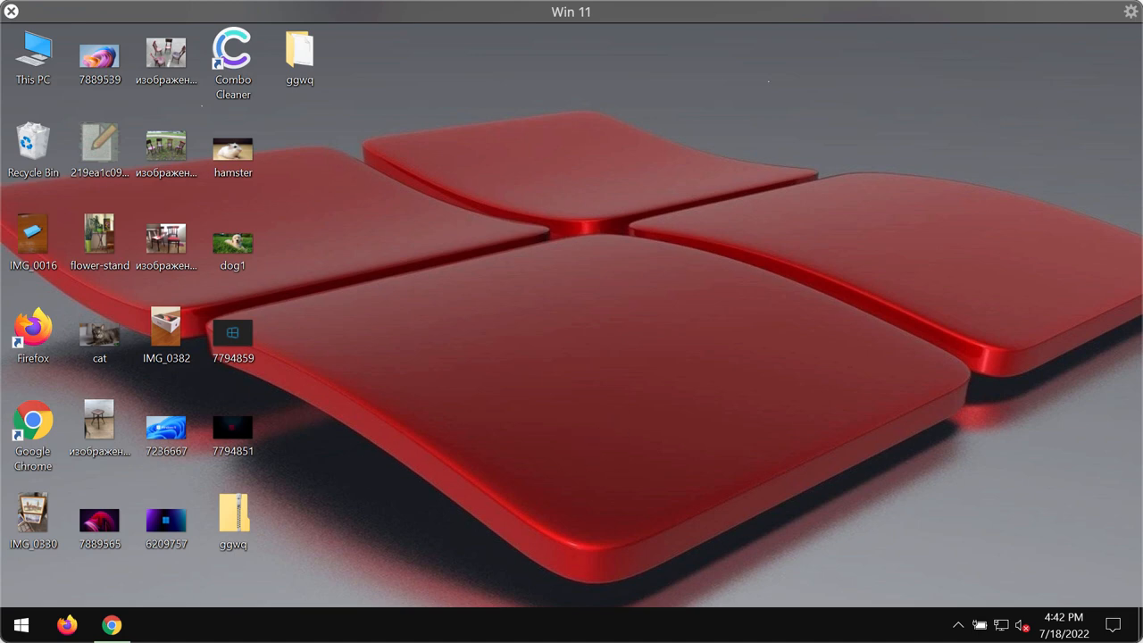
pyautogui.moveTo(758, 560)
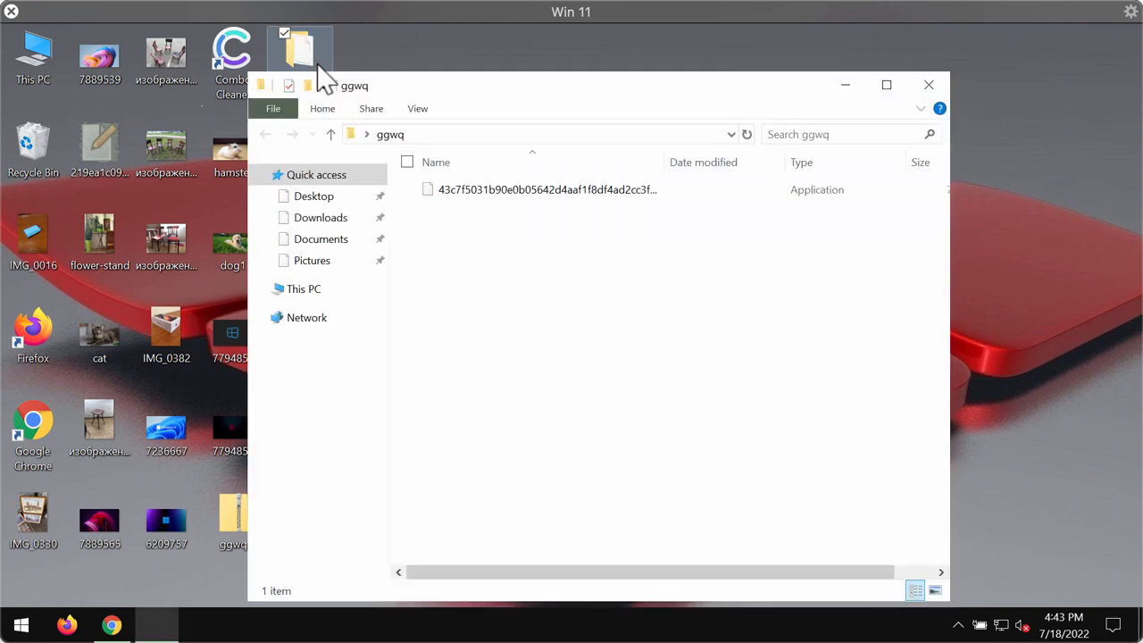
pyautogui.click(546, 190)
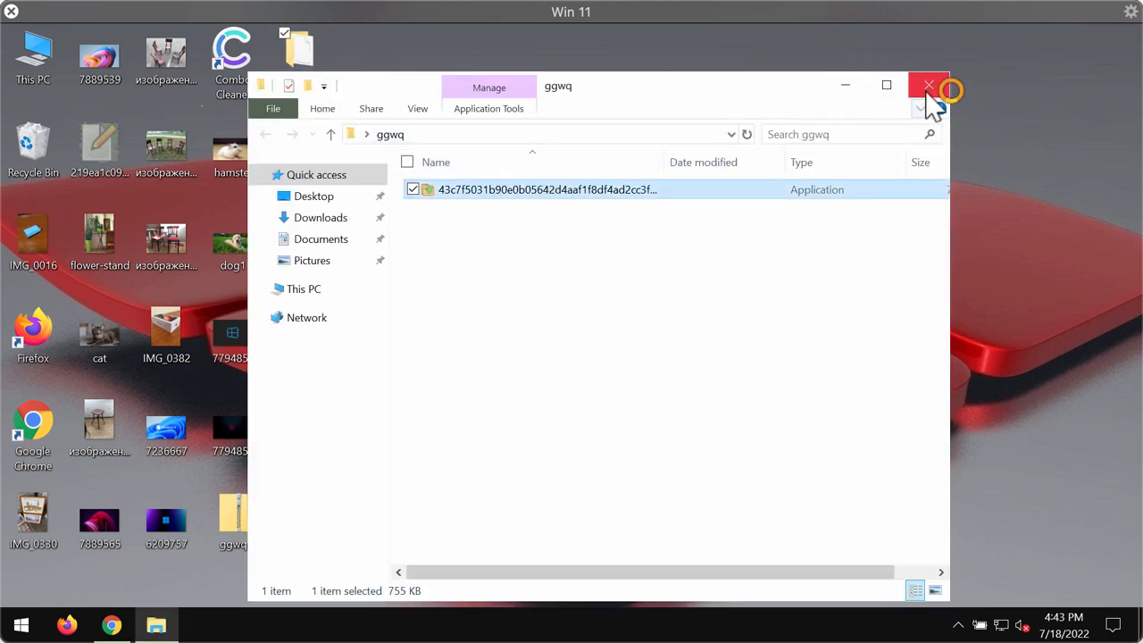
pyautogui.click(928, 85)
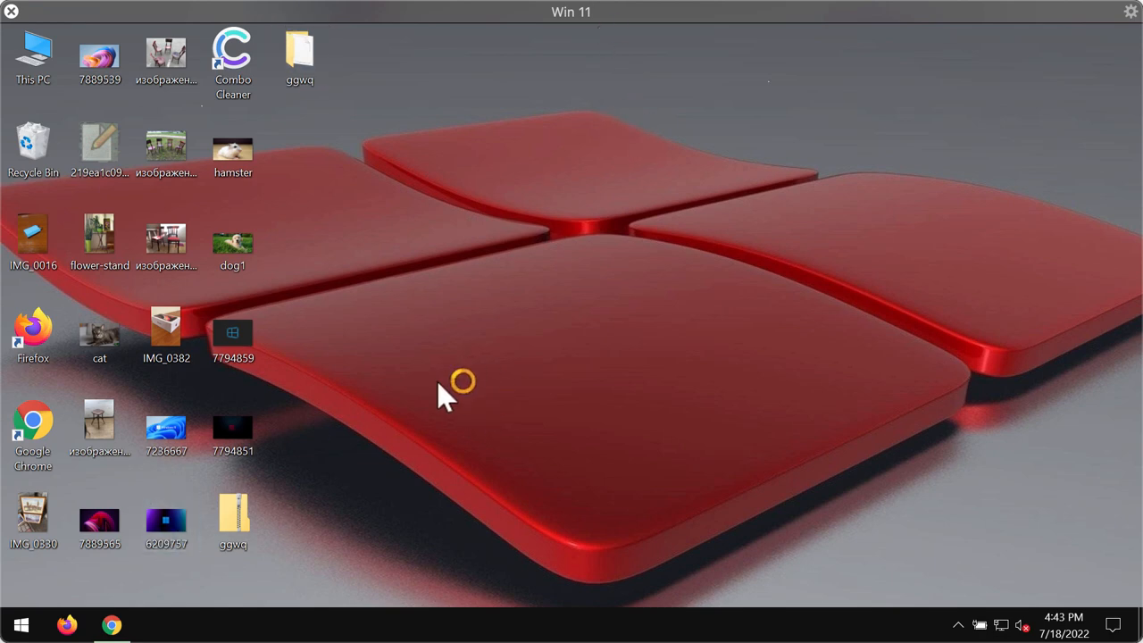
pyautogui.moveTo(473, 386)
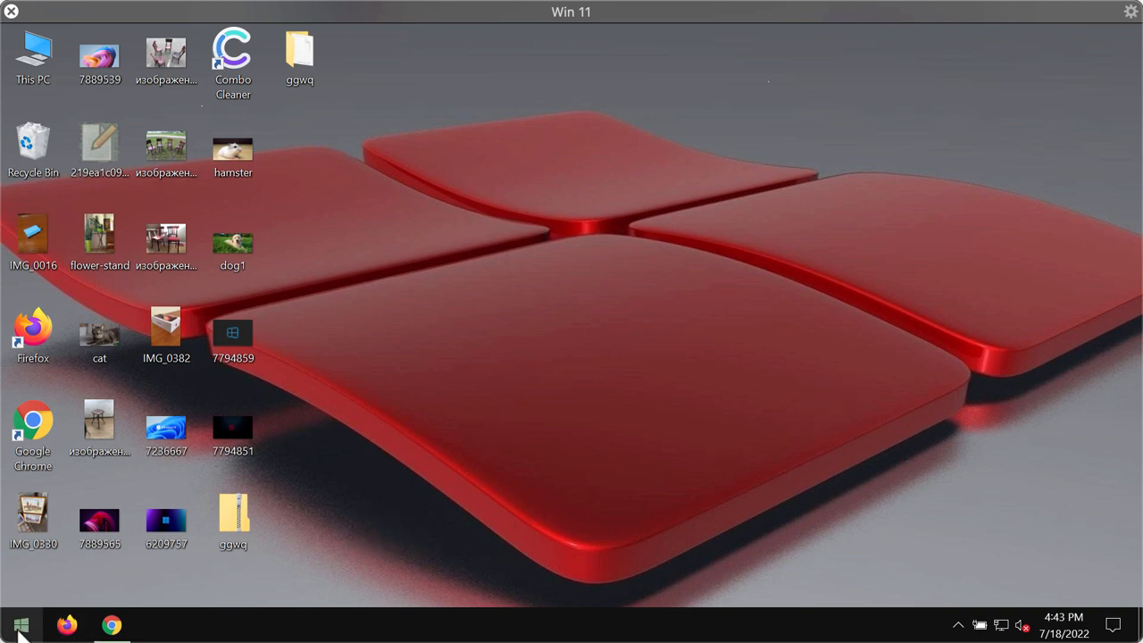
pyautogui.moveTo(366, 500)
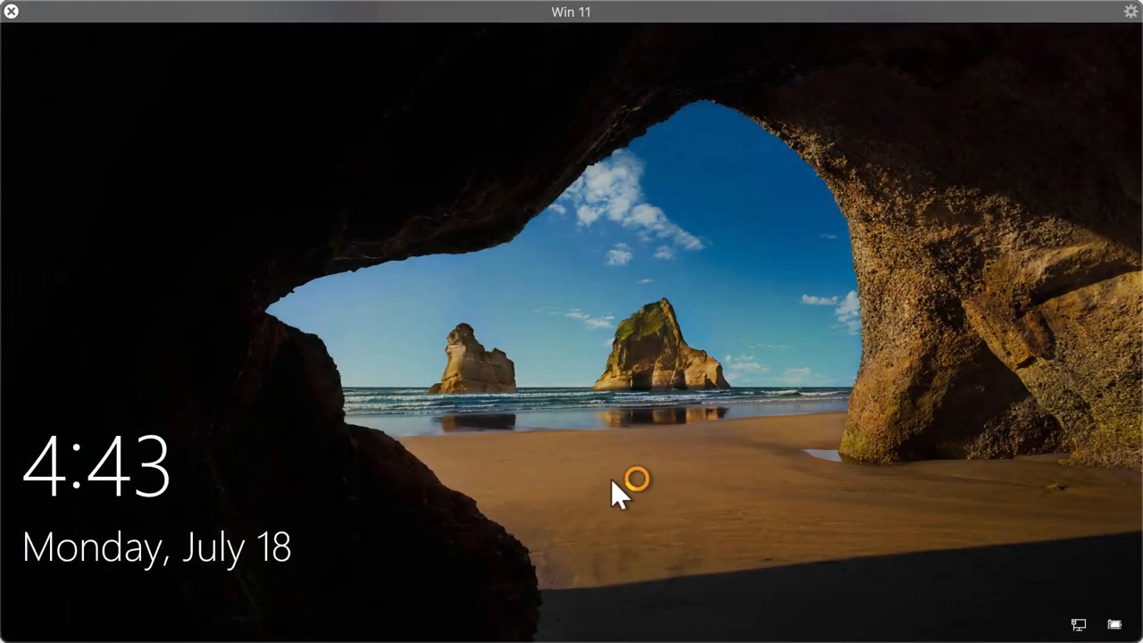
# Step: Dismiss the lock screen and sign back in to the desktop
pyautogui.click(620, 491)
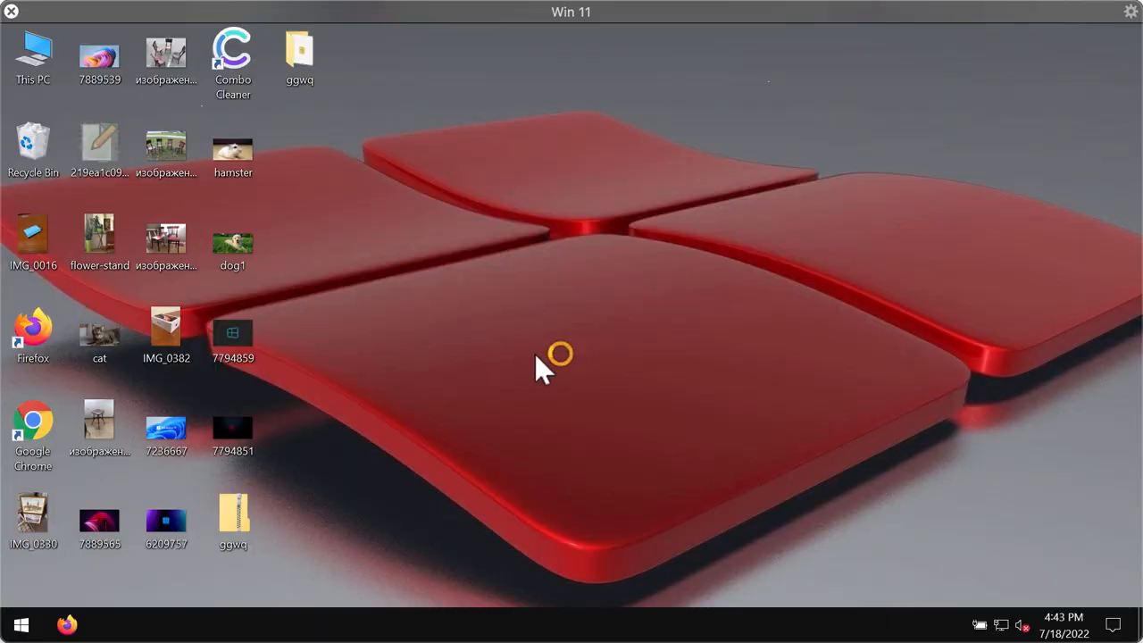
pyautogui.click(299, 55)
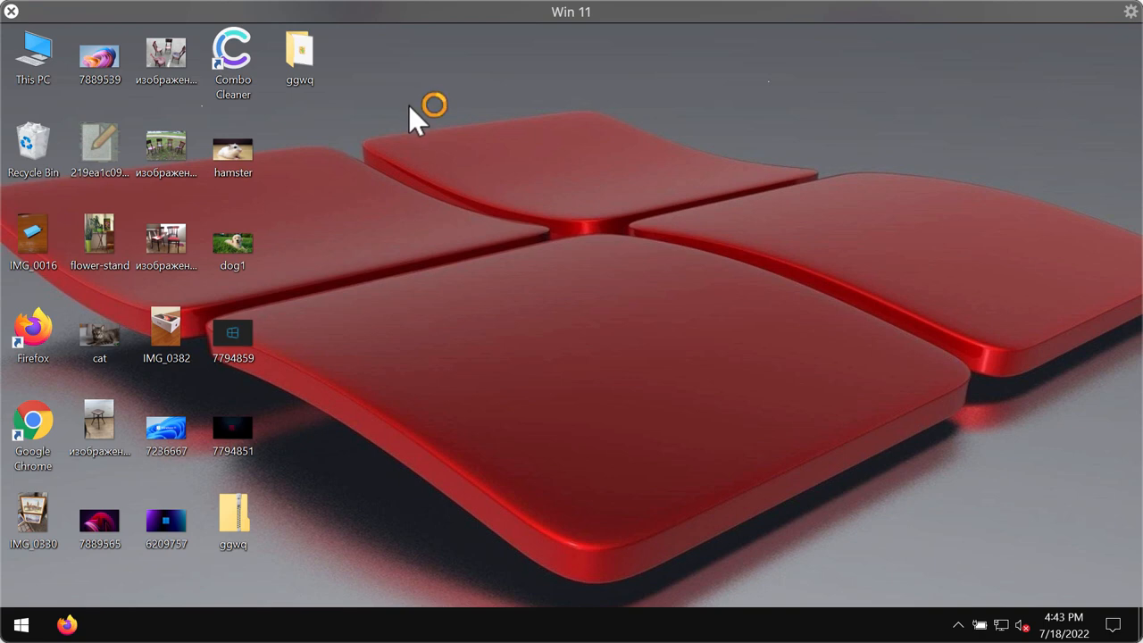
pyautogui.moveTo(474, 219)
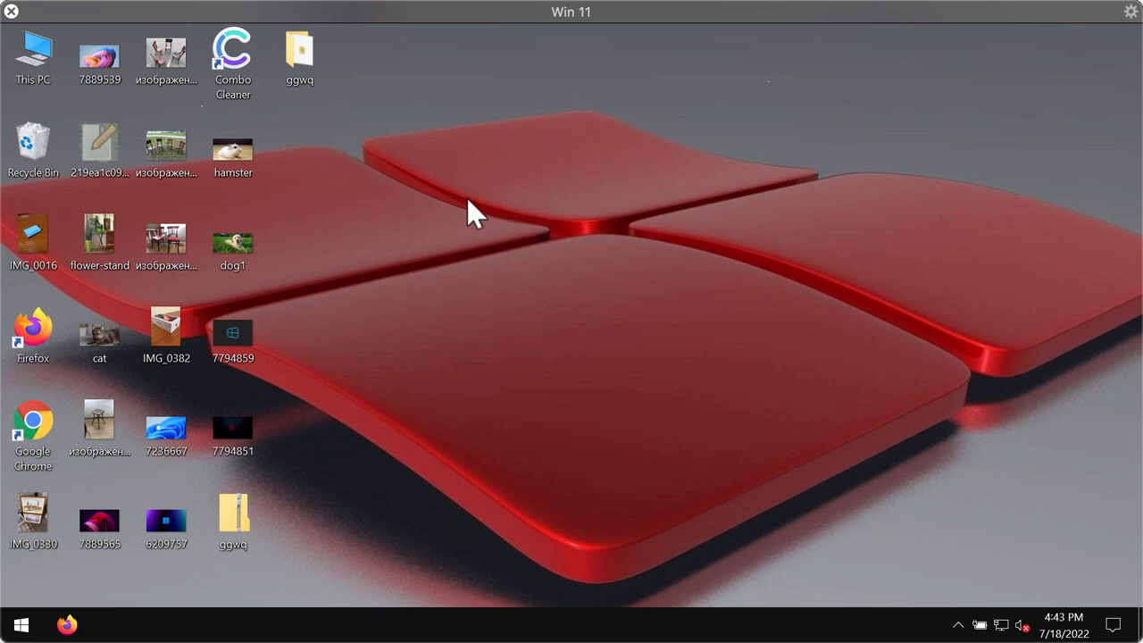
pyautogui.click(464, 214)
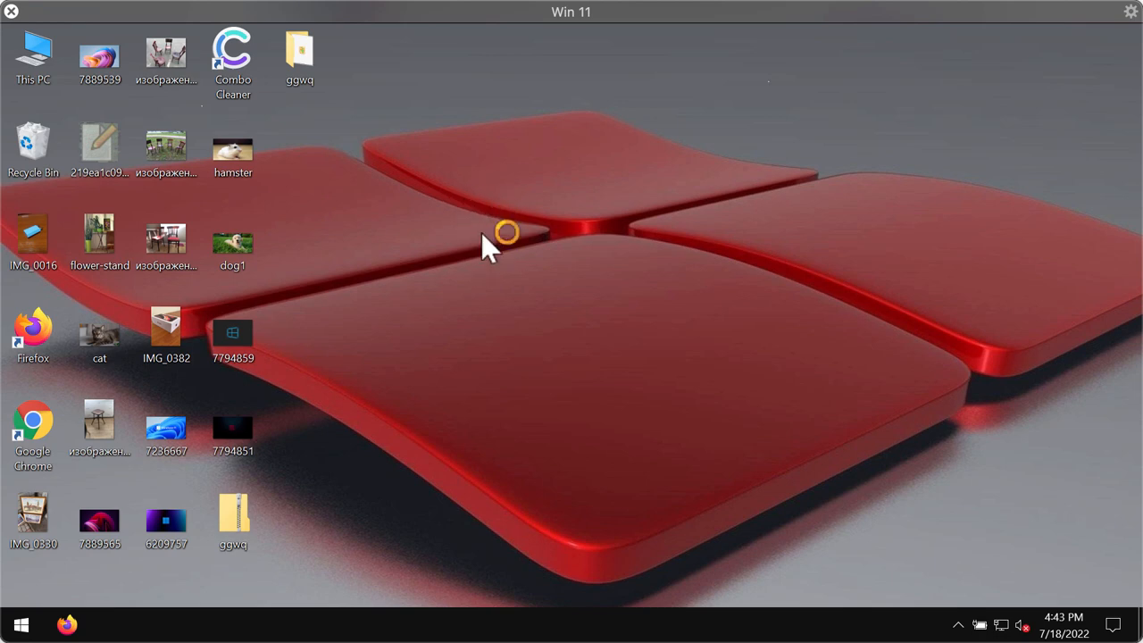
pyautogui.moveTo(785, 196)
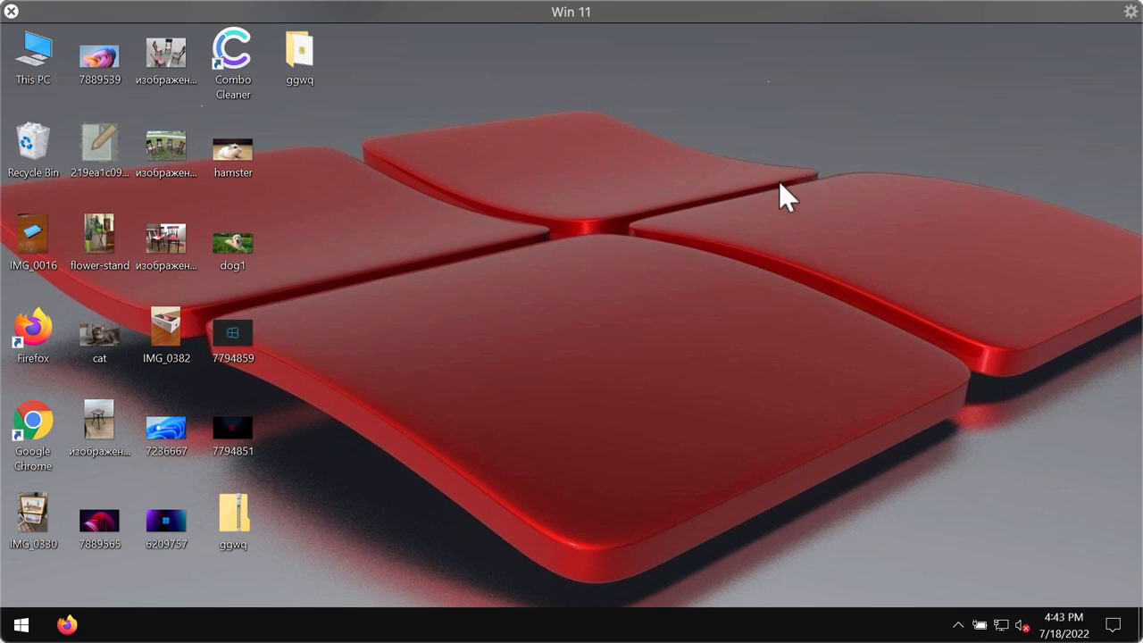
pyautogui.moveTo(607, 187)
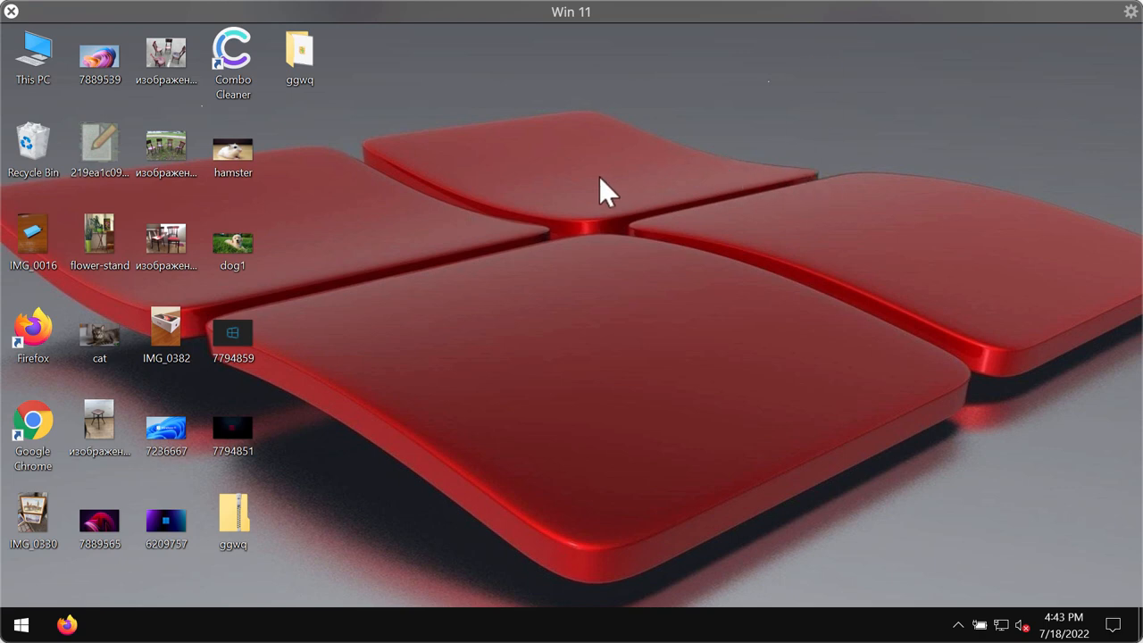
pyautogui.moveTo(642, 219)
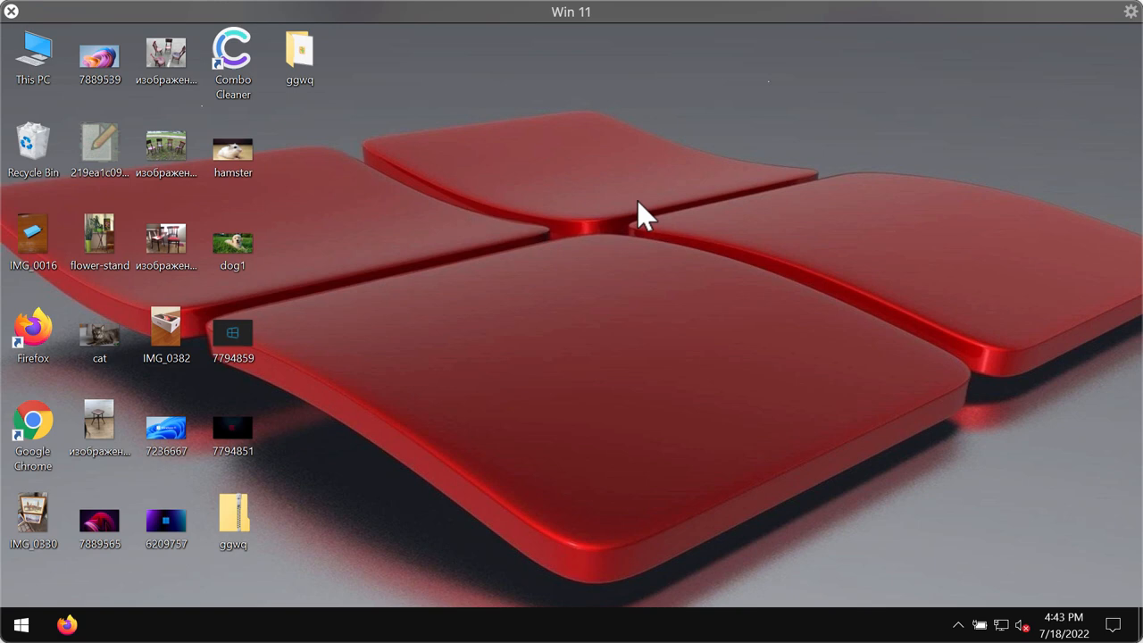
pyautogui.moveTo(699, 195)
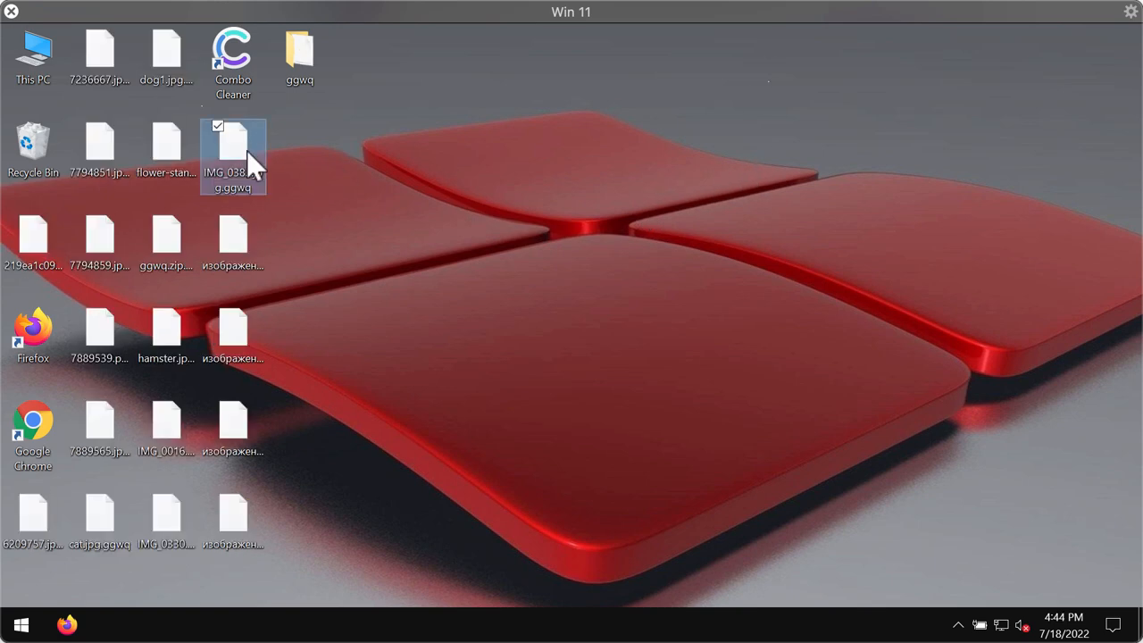
# Step: Try opening IMG_0382.jpg.ggwq and dismiss the can't-open-this-file message
pyautogui.doubleClick(232, 148)
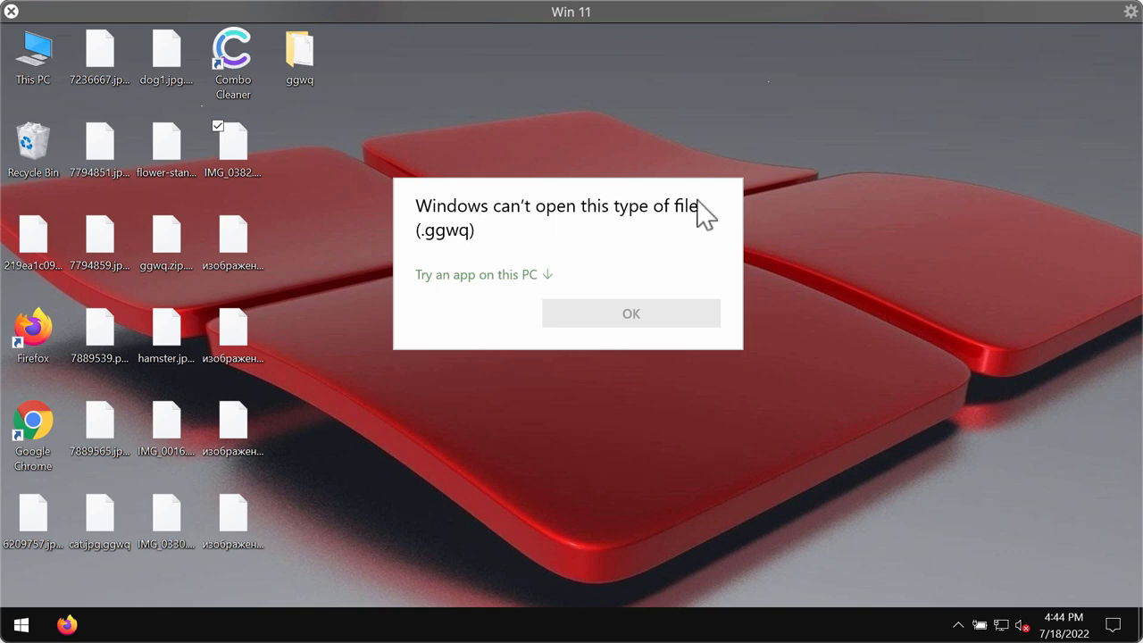
pyautogui.moveTo(522, 257)
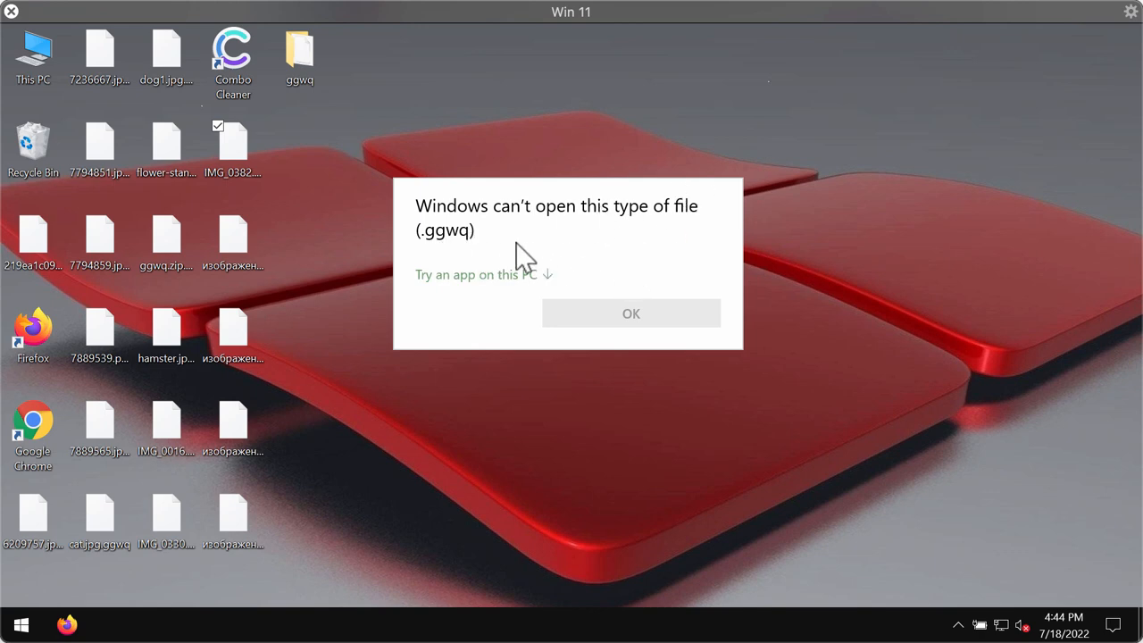
pyautogui.click(630, 313)
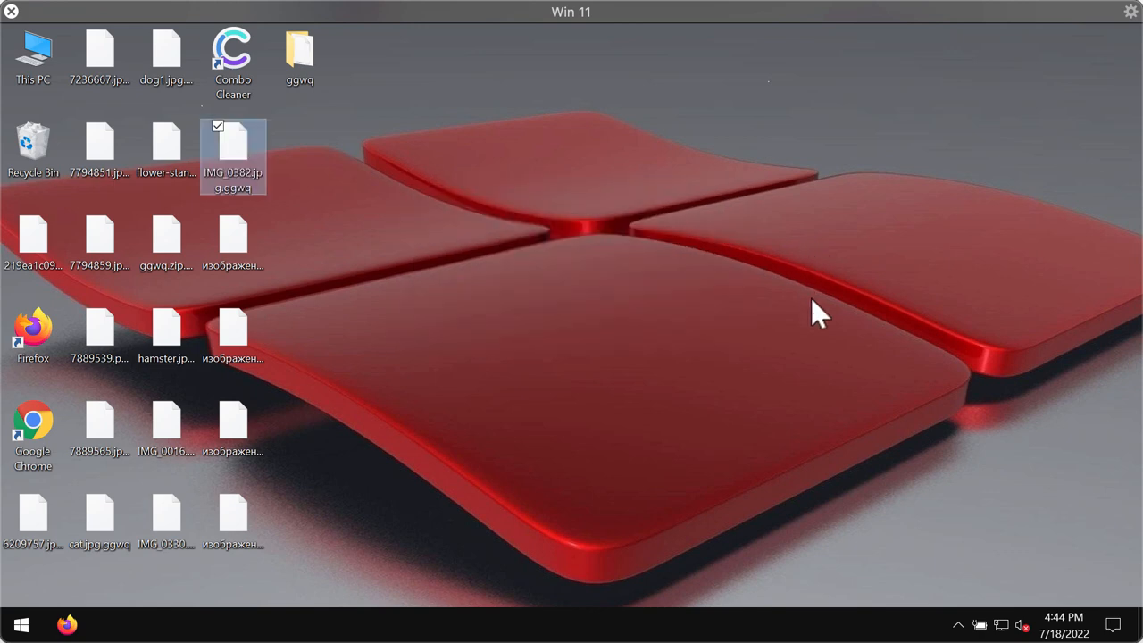
pyautogui.doubleClick(233, 156)
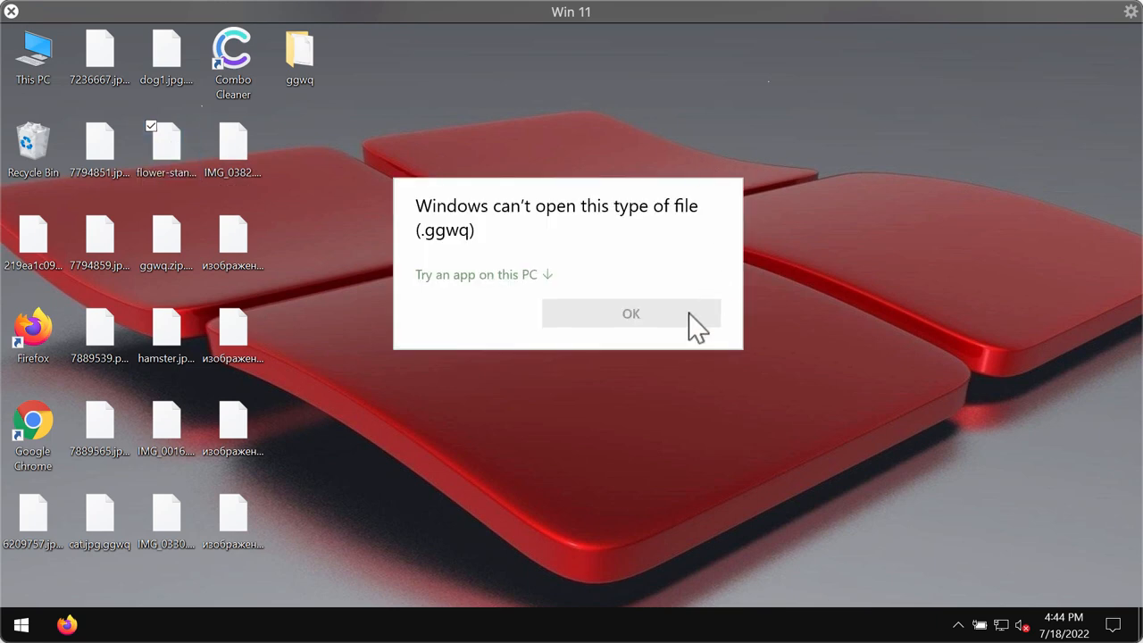
pyautogui.moveTo(455, 250)
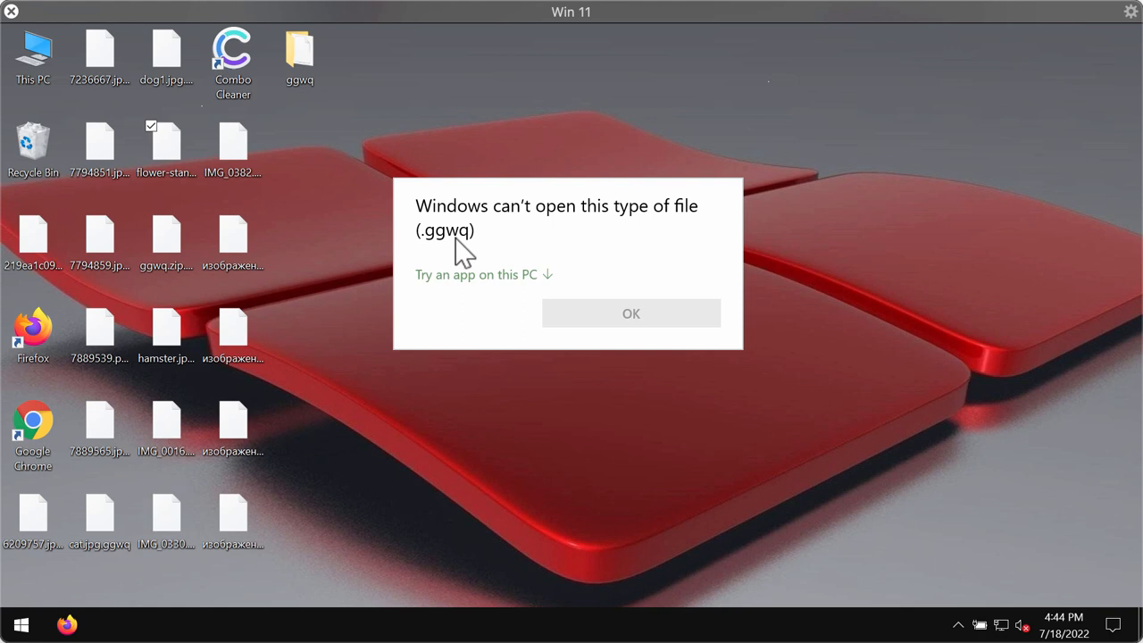
pyautogui.moveTo(644, 98)
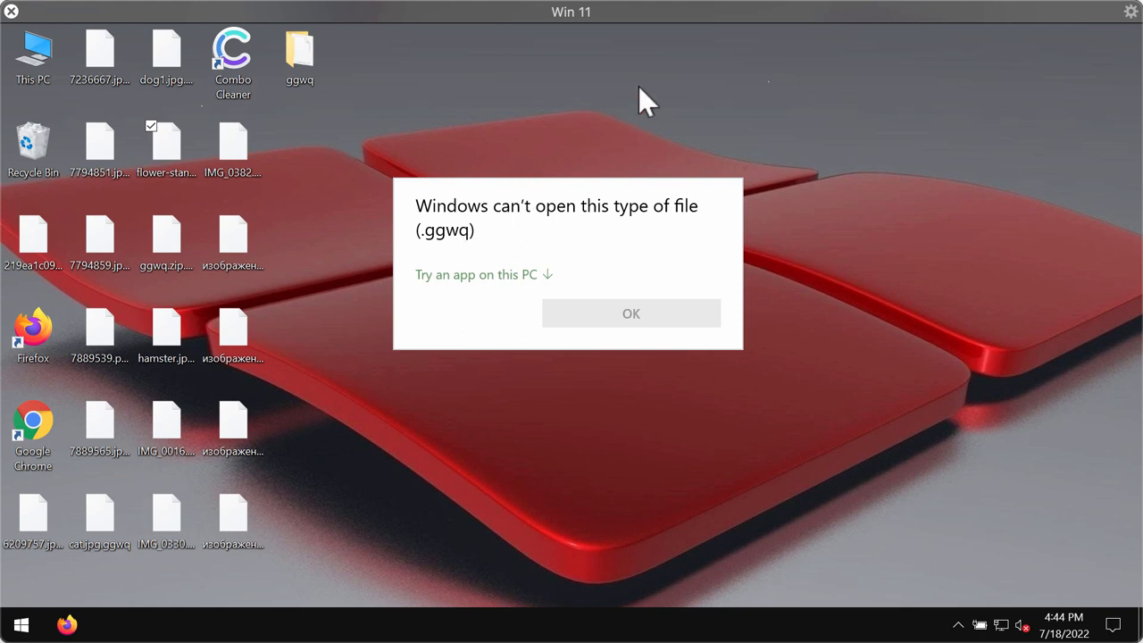
pyautogui.click(630, 313)
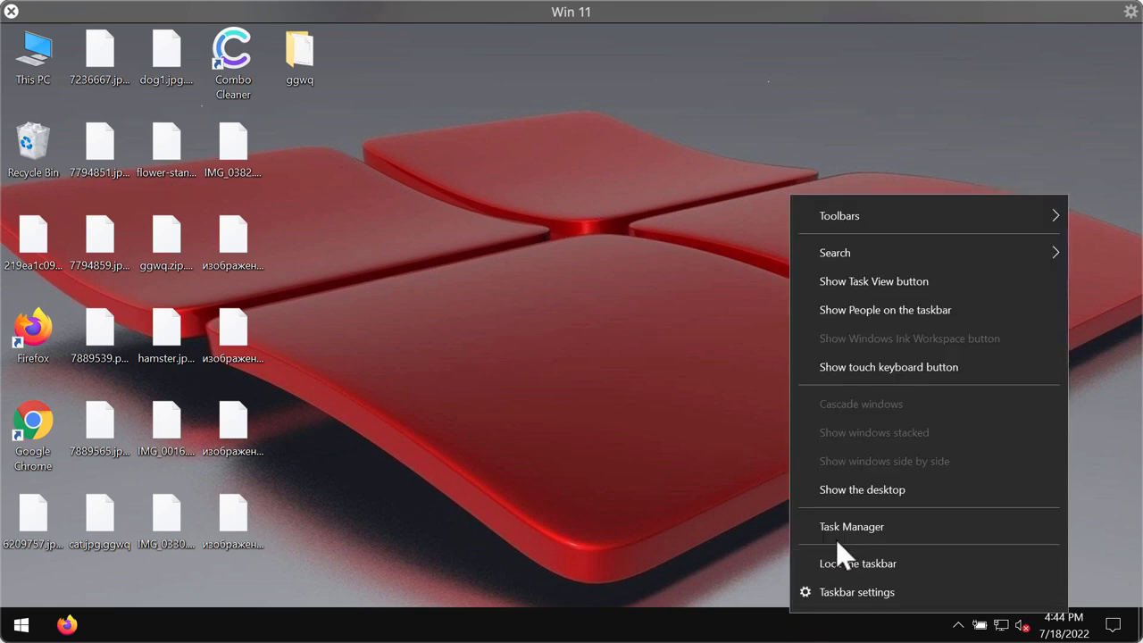
# Step: End the 43c7f5031b… hash-named background process in Task Manager, then close it
pyautogui.click(851, 526)
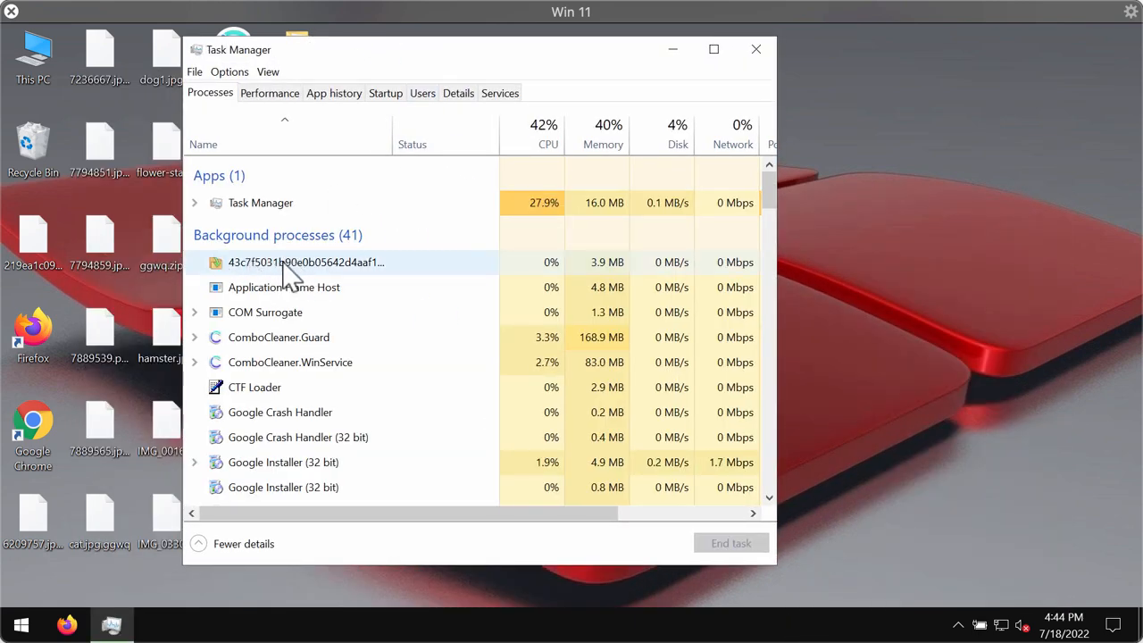
pyautogui.click(306, 262)
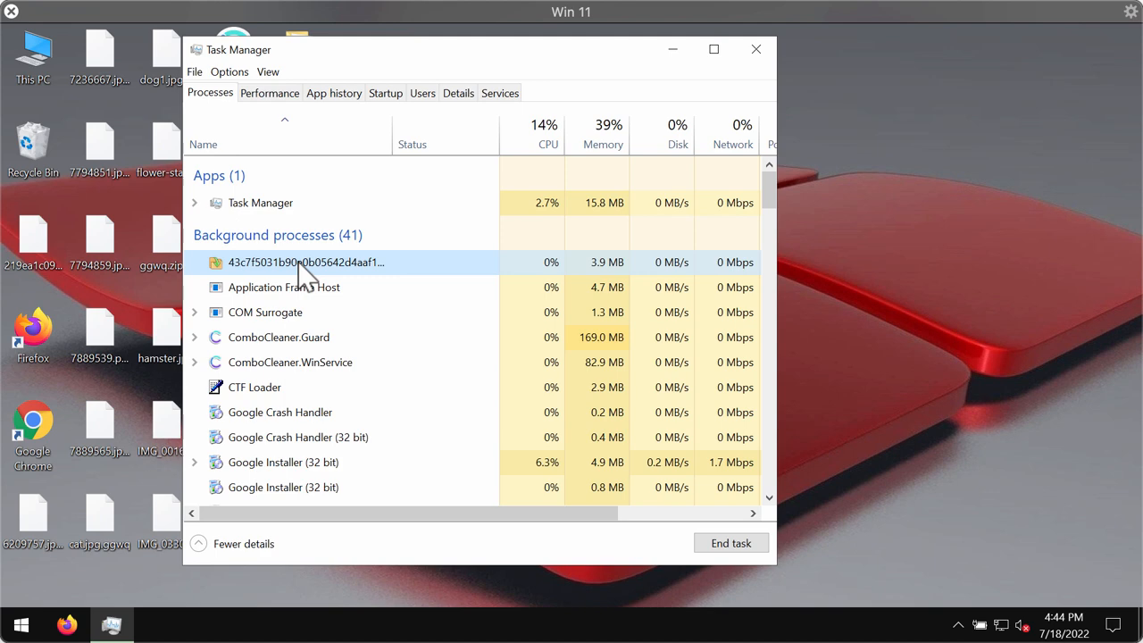
pyautogui.rightClick(306, 262)
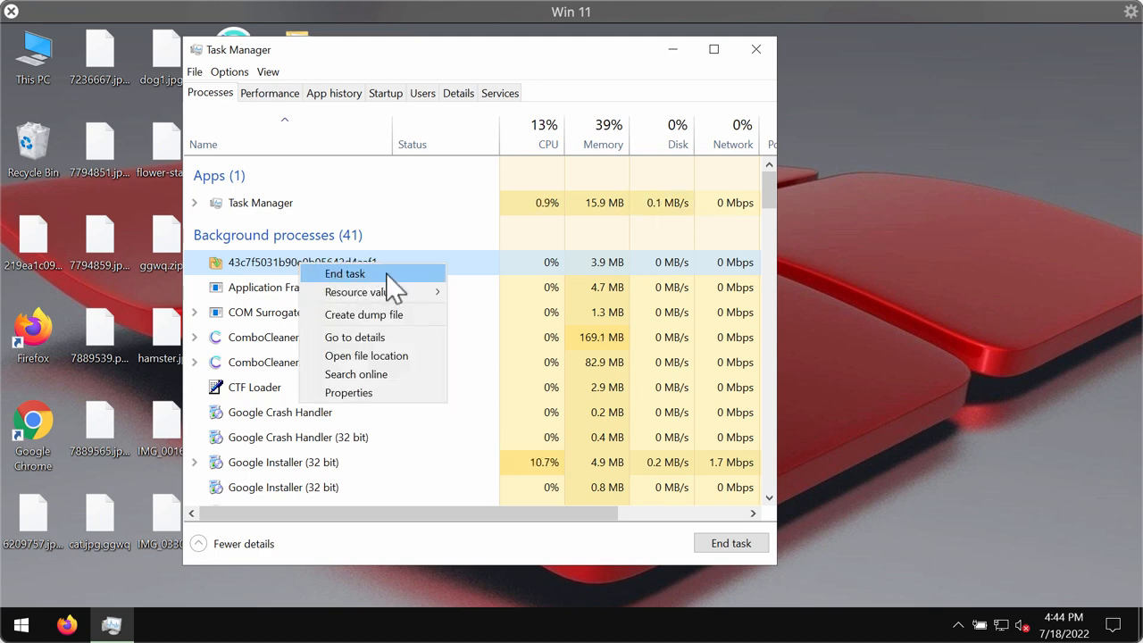
pyautogui.click(344, 273)
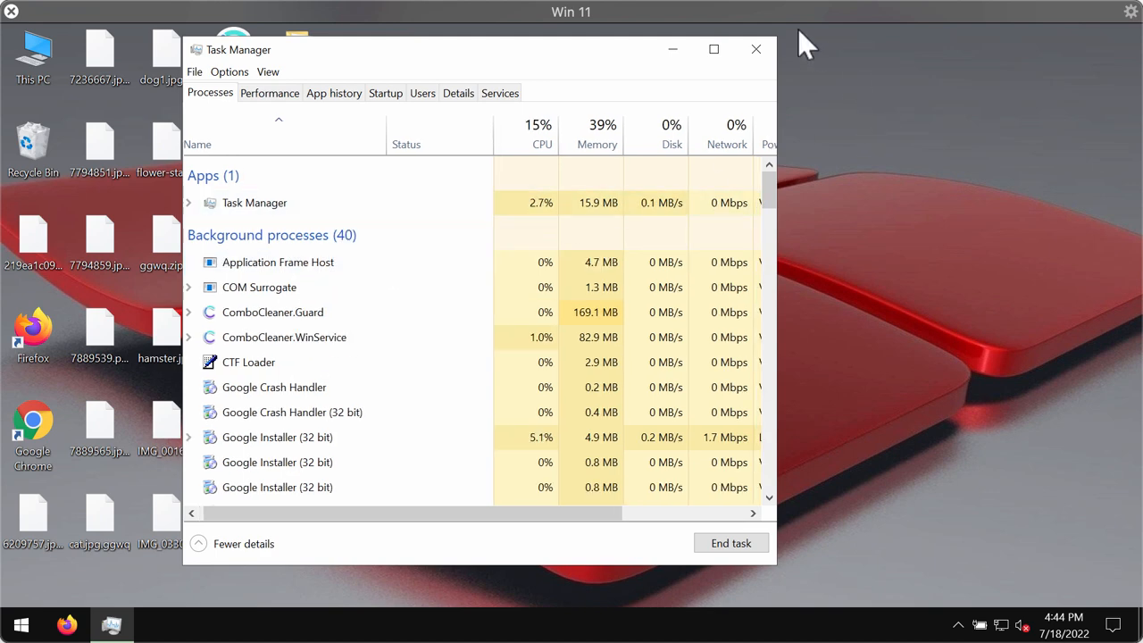
pyautogui.click(755, 49)
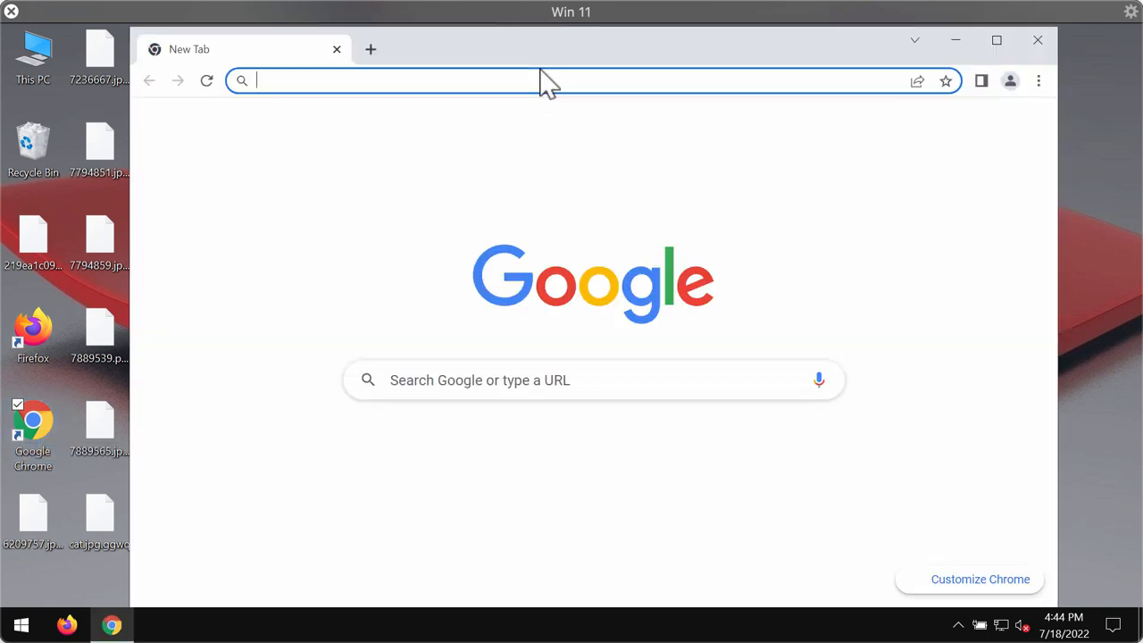
# Step: Enter combocleaner.com in the Chrome address bar
pyautogui.write('combocleaner.com')
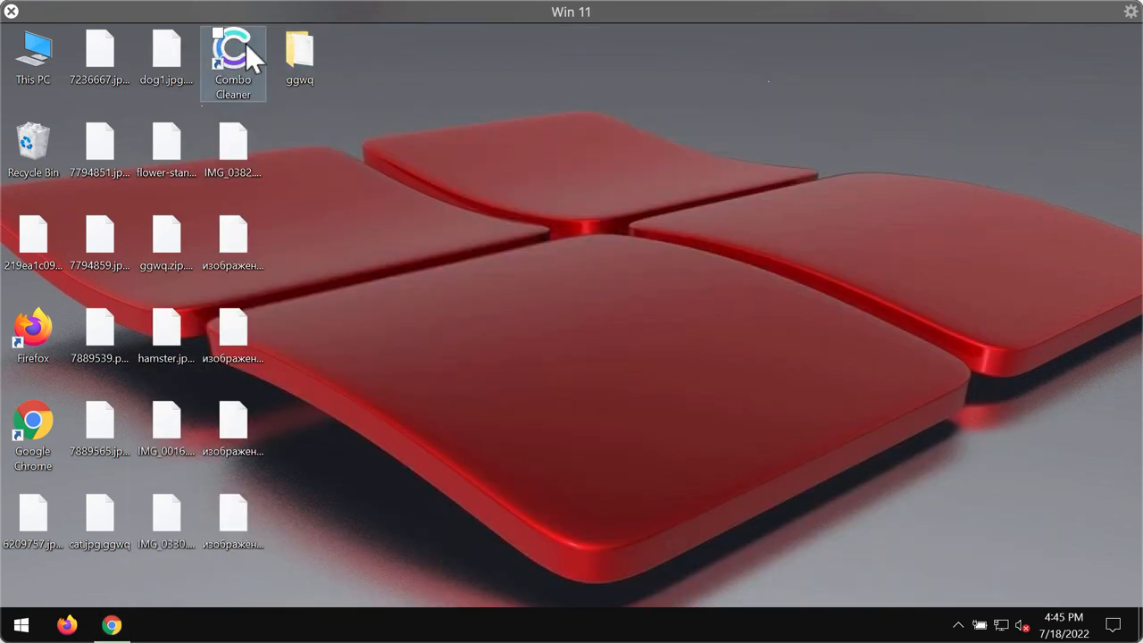
# Step: Launch Combo Cleaner from its desktop shortcut and start a Quick Scan
pyautogui.click(233, 58)
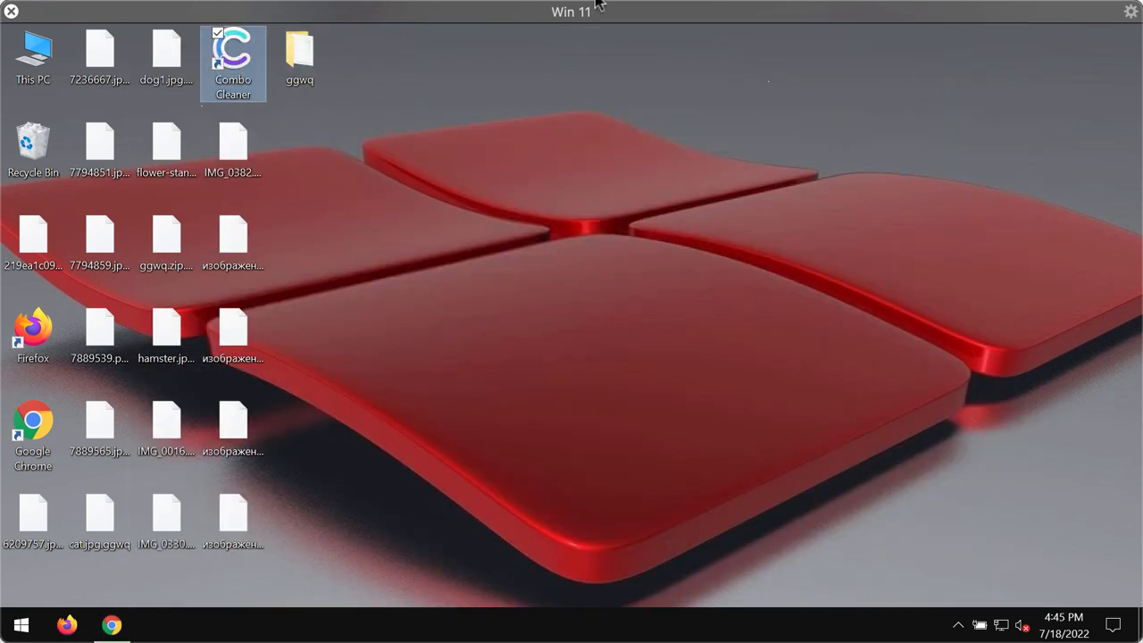
pyautogui.doubleClick(233, 58)
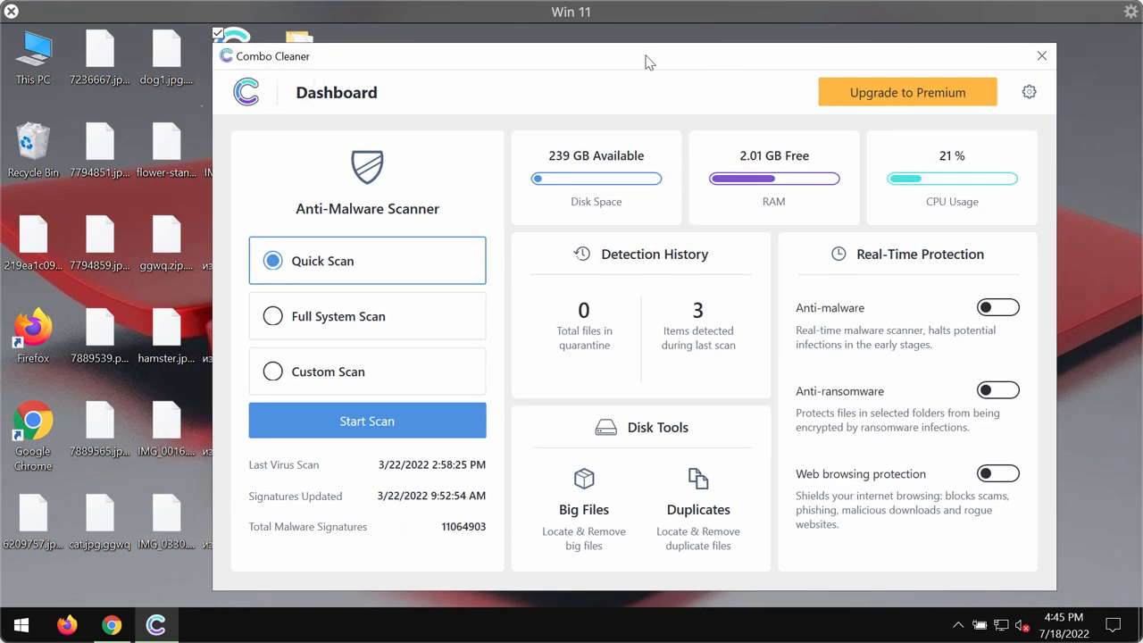
pyautogui.moveTo(649, 55); pyautogui.dragTo(607, 48)
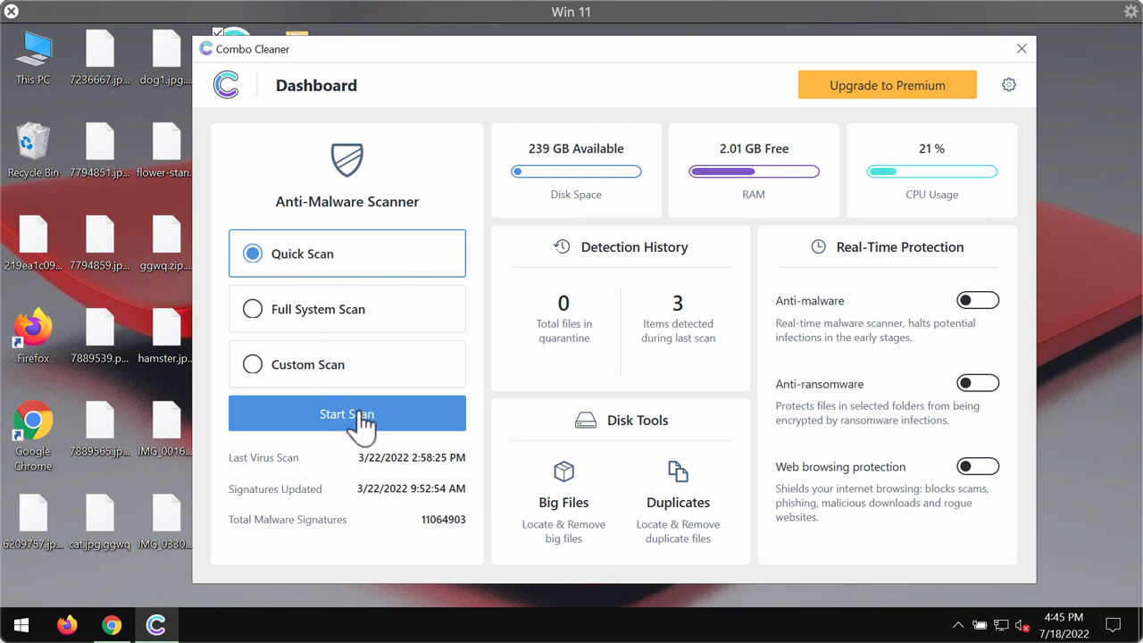
pyautogui.click(347, 413)
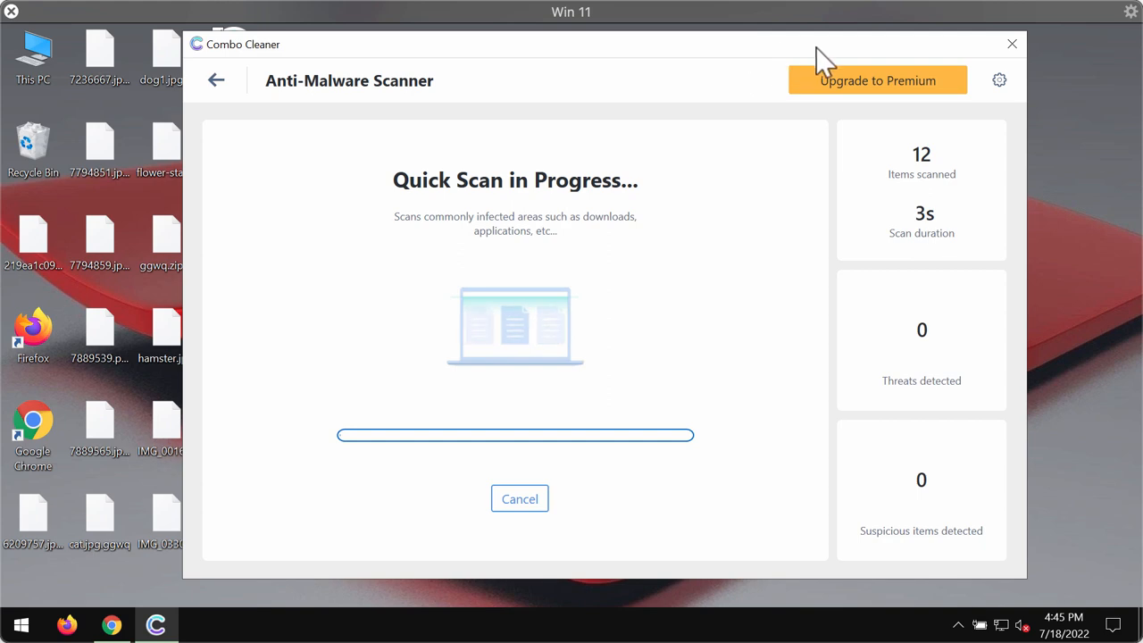
pyautogui.click(999, 81)
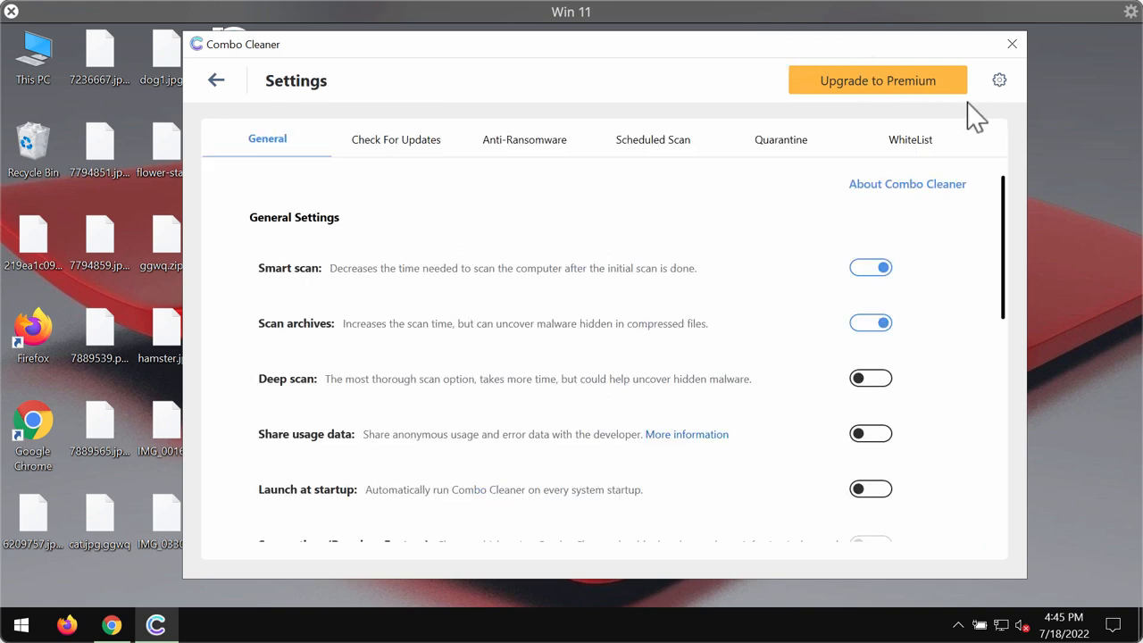
pyautogui.click(523, 140)
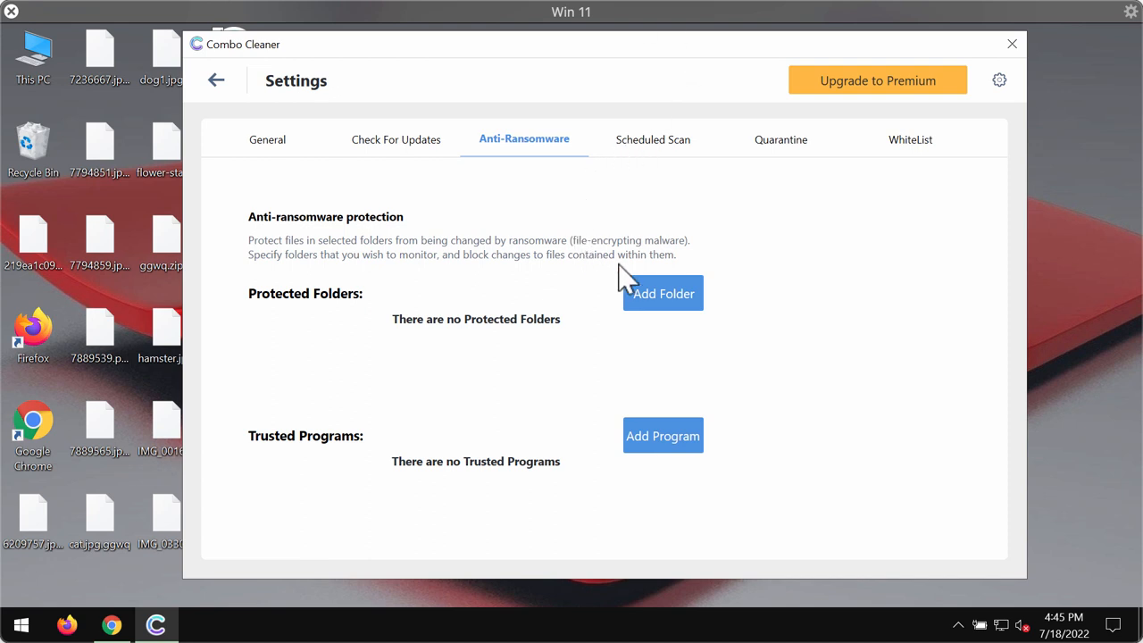
pyautogui.moveTo(634, 281)
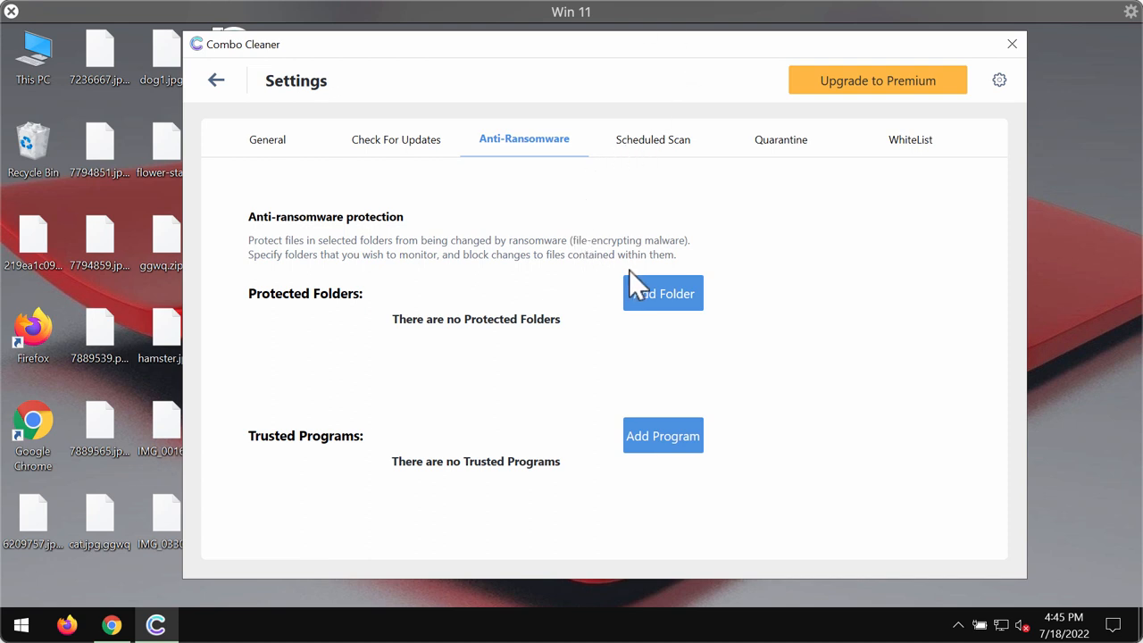
pyautogui.moveTo(662, 292)
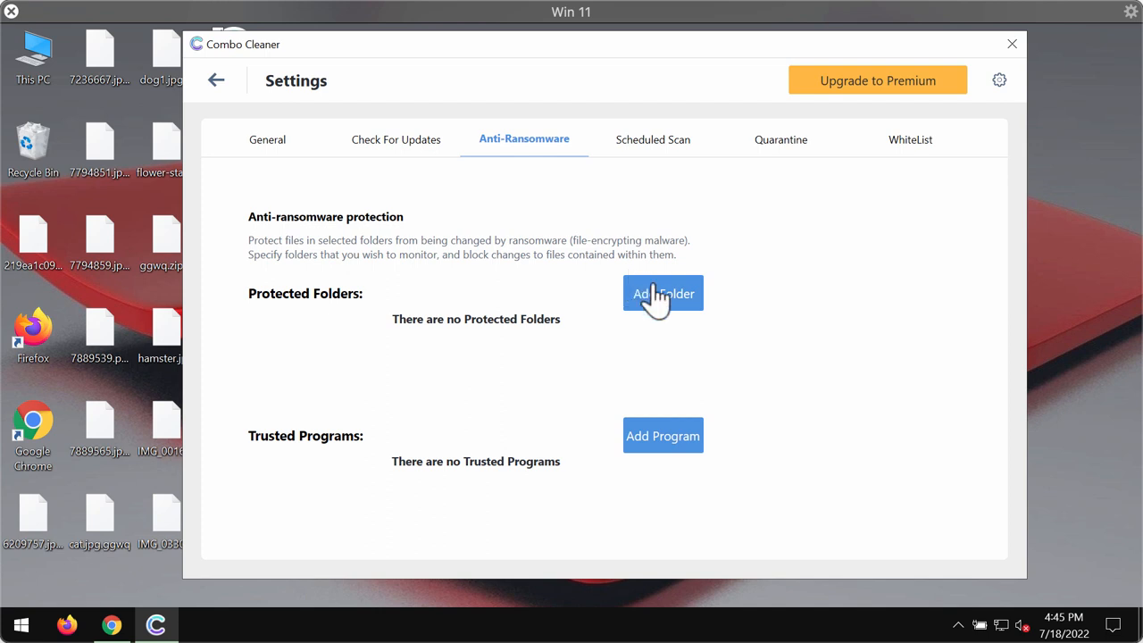
pyautogui.moveTo(665, 303)
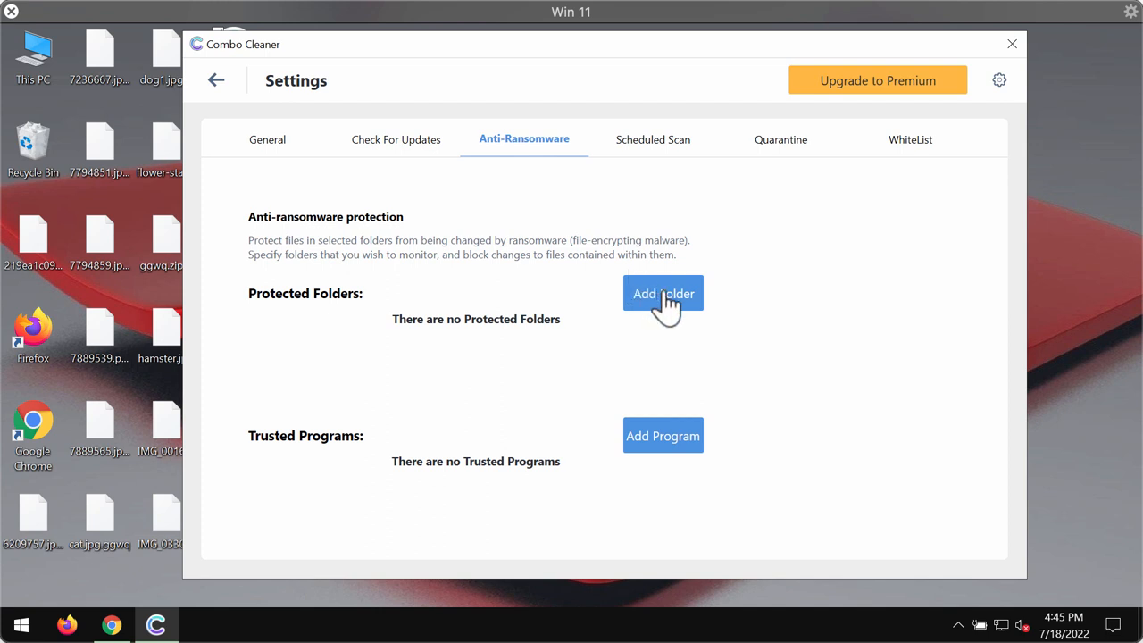
pyautogui.moveTo(215, 89)
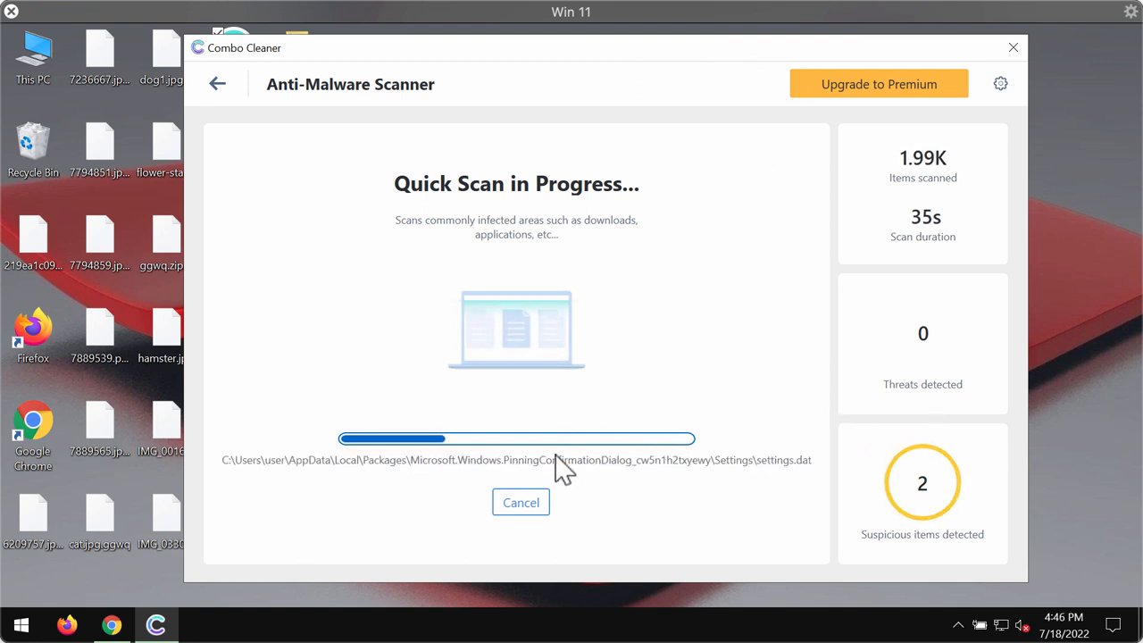
pyautogui.moveTo(549, 495)
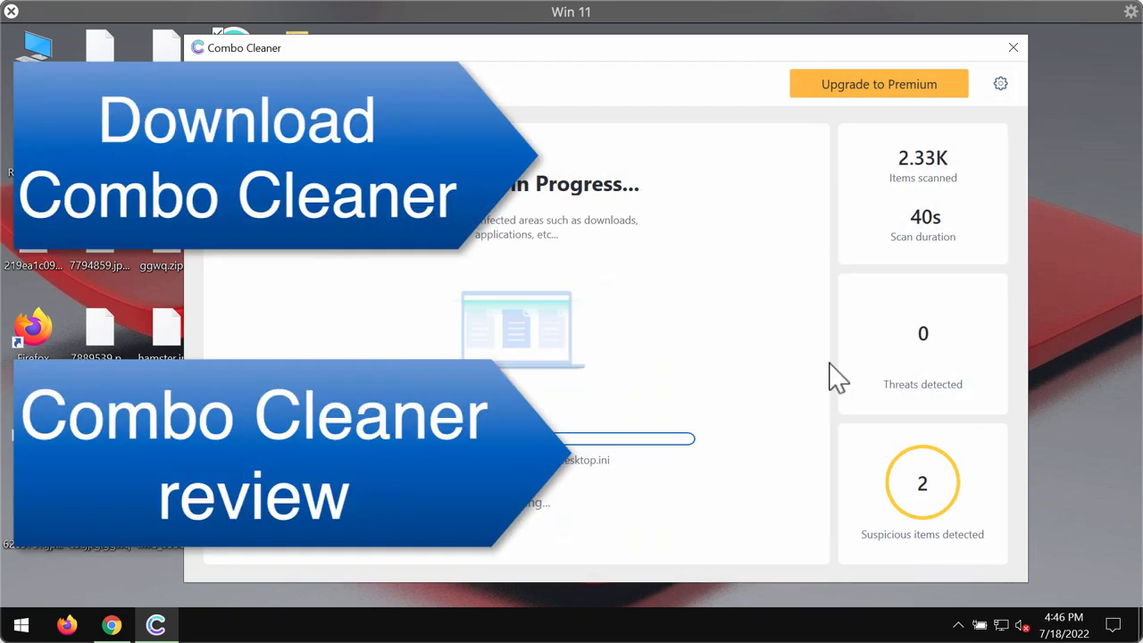
pyautogui.moveTo(535, 281)
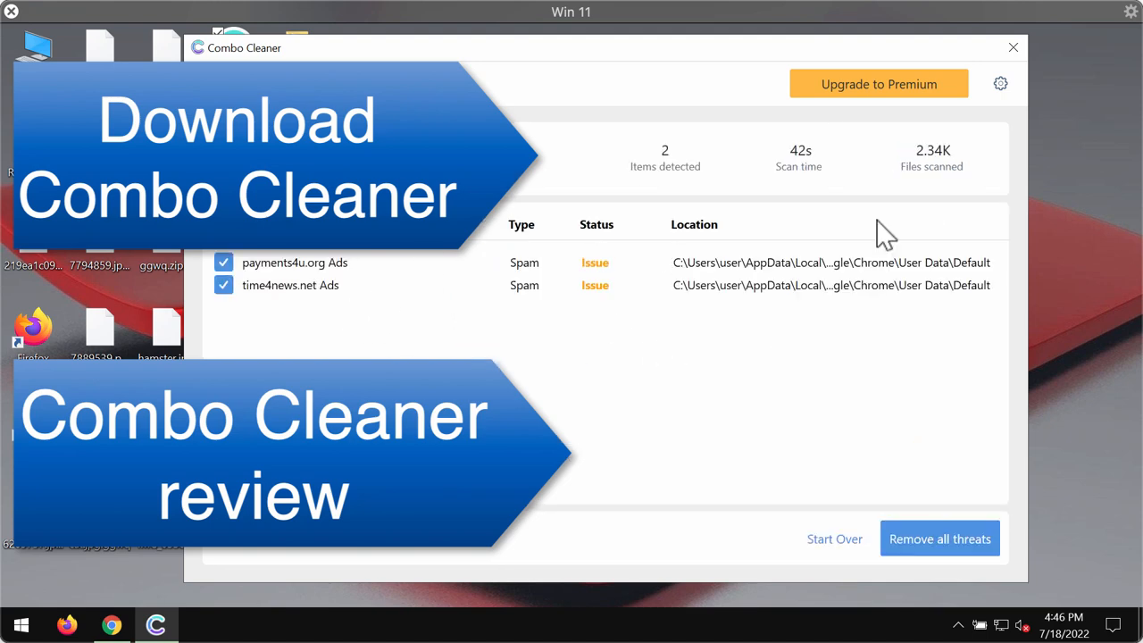
# Step: Try removing the payments4u.org and time4news.net threats, bringing up the upgrade offer
pyautogui.click(877, 83)
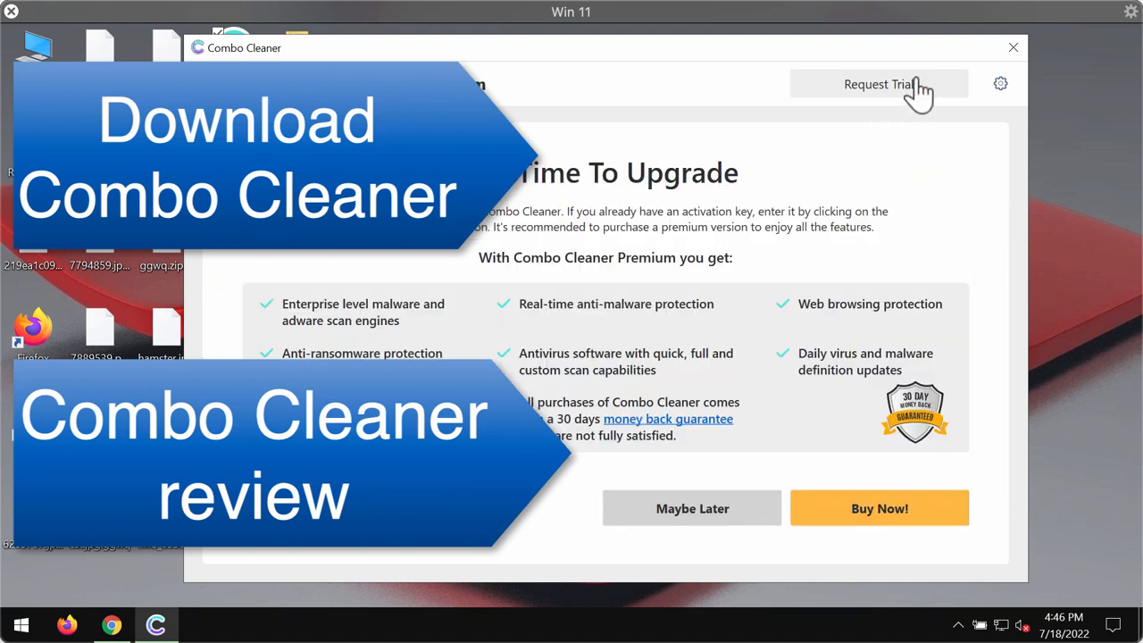
pyautogui.moveTo(607, 76)
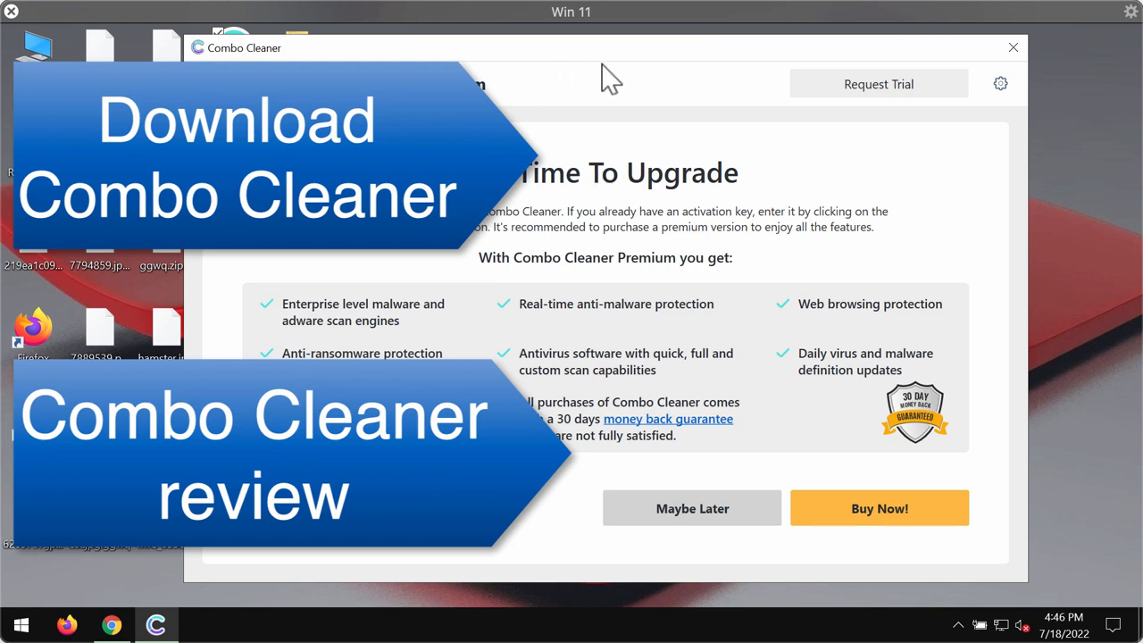
pyautogui.moveTo(683, 67)
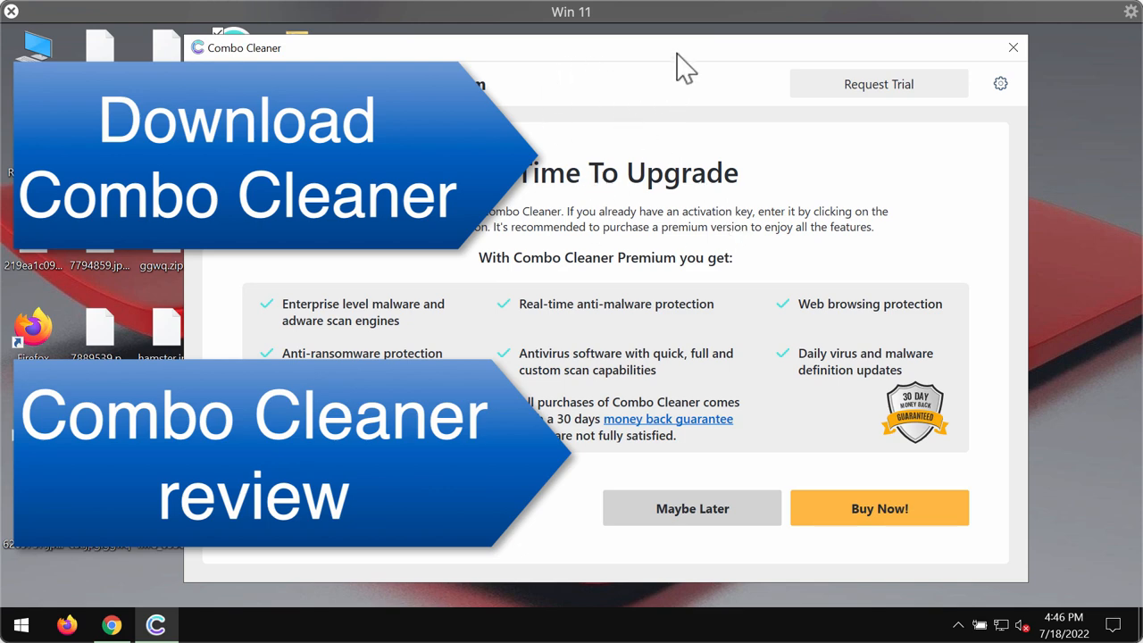